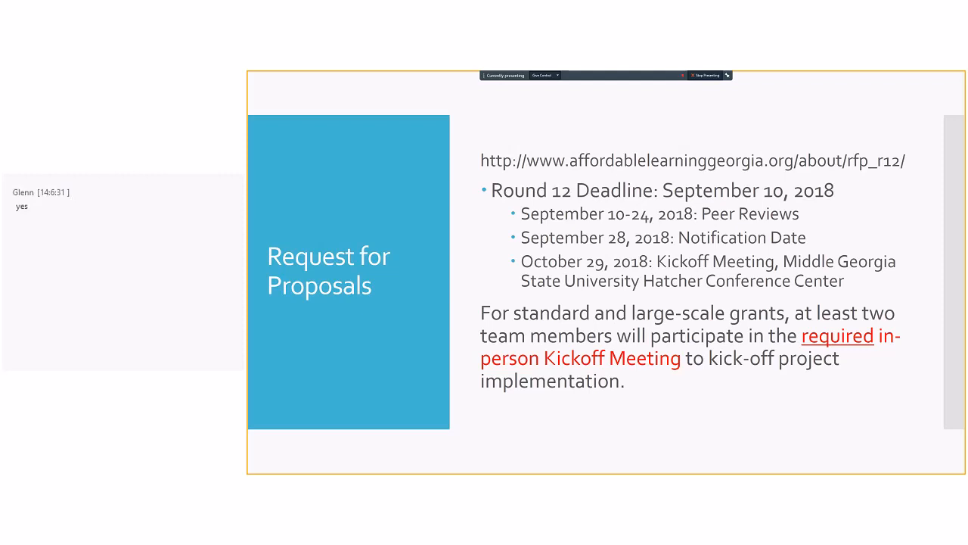
{"action": "mouse_move", "coordinate": [278, 100]}
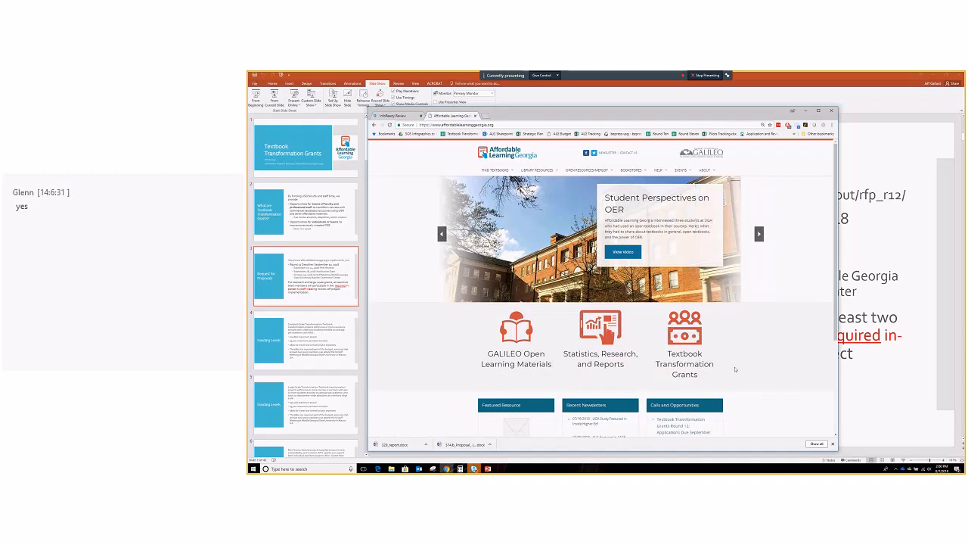
Open the Textbook Transformation Grants page from the Affordable Learning Georgia homepage link
{"action": "left_click", "coordinate": [684, 359]}
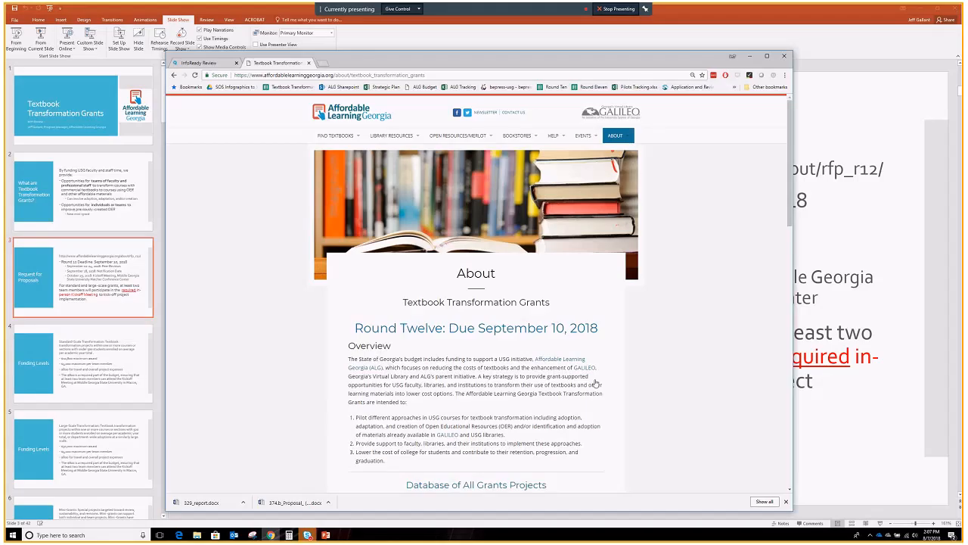
{"action": "mouse_move", "coordinate": [492, 333]}
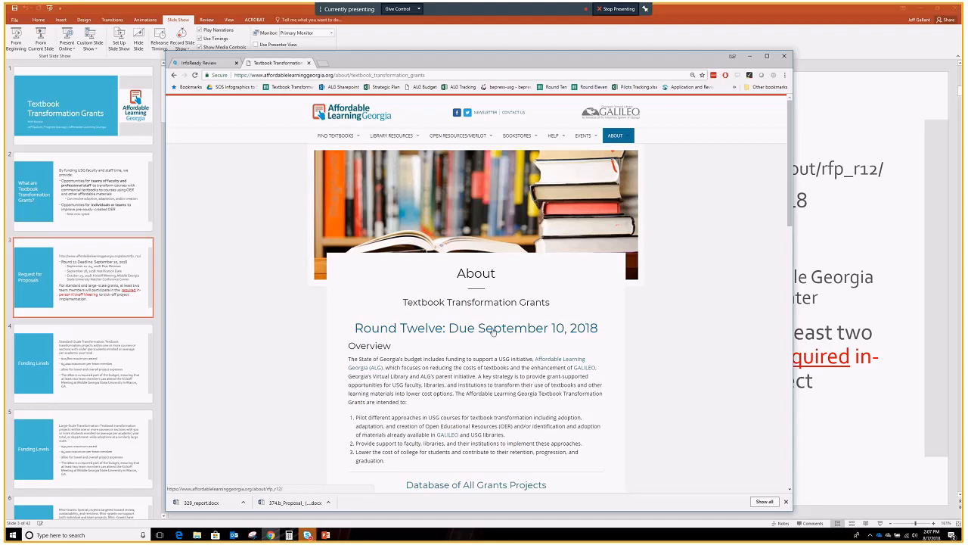
{"action": "mouse_move", "coordinate": [491, 334]}
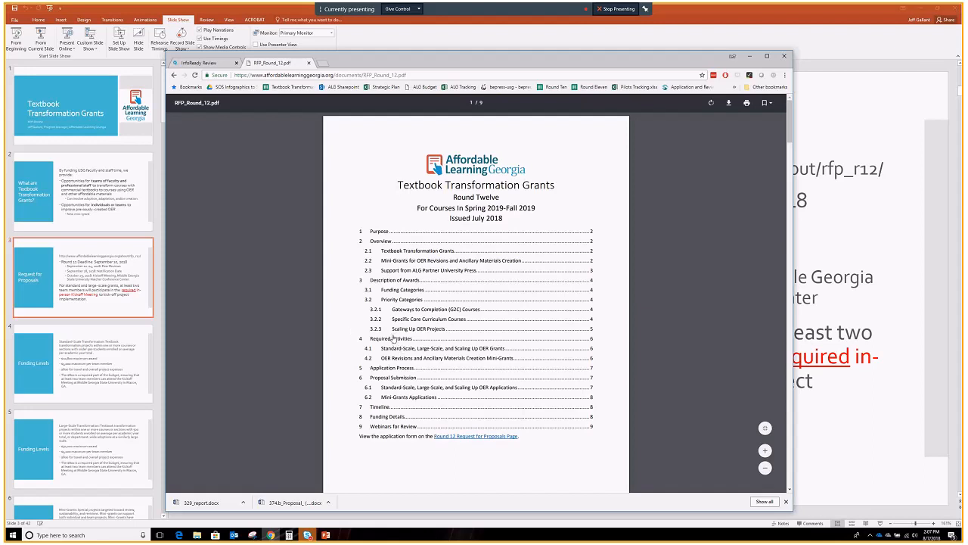
{"action": "mouse_move", "coordinate": [380, 342]}
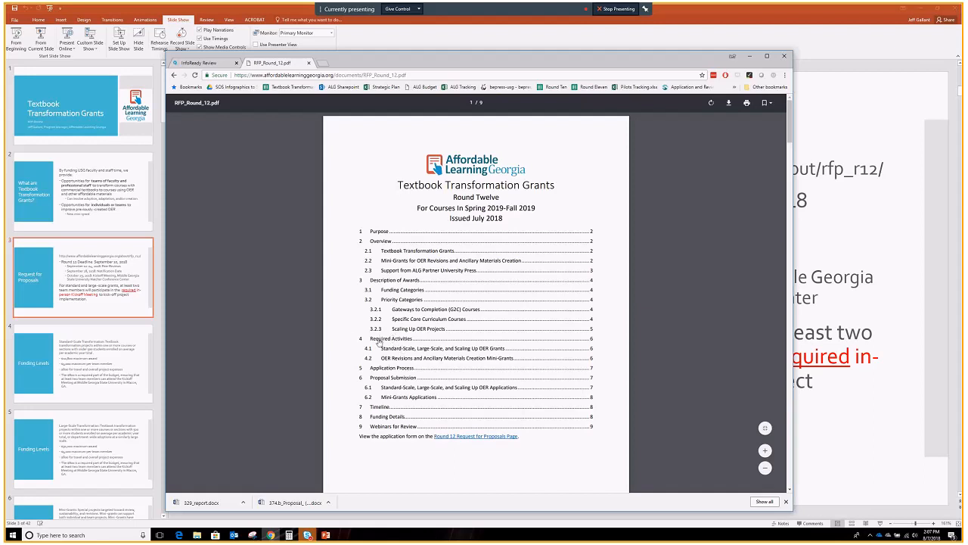
Scroll through the RFP's Required Activities and return to its table of contents
{"action": "scroll", "scroll_direction": "down", "scroll_amount": 3}
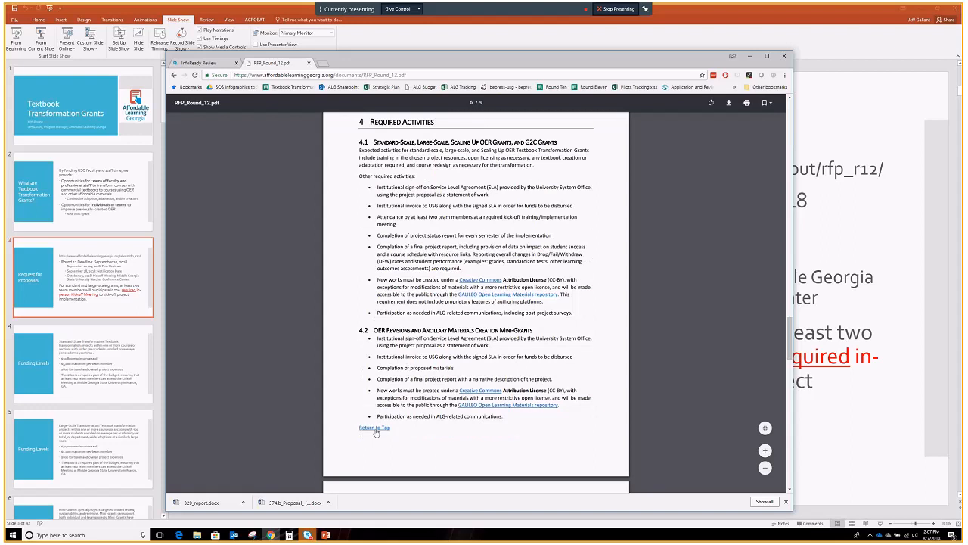
{"action": "left_click", "coordinate": [375, 427]}
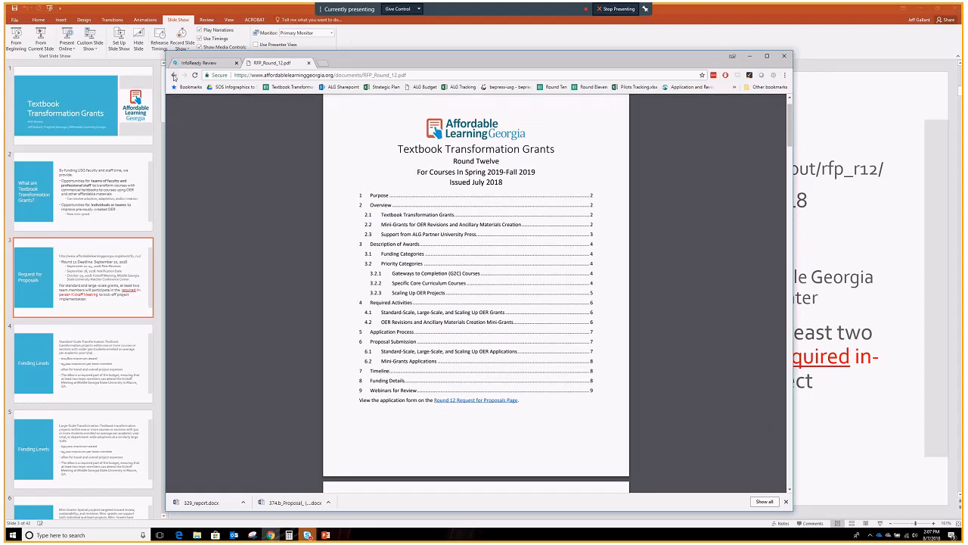
{"action": "mouse_move", "coordinate": [174, 75]}
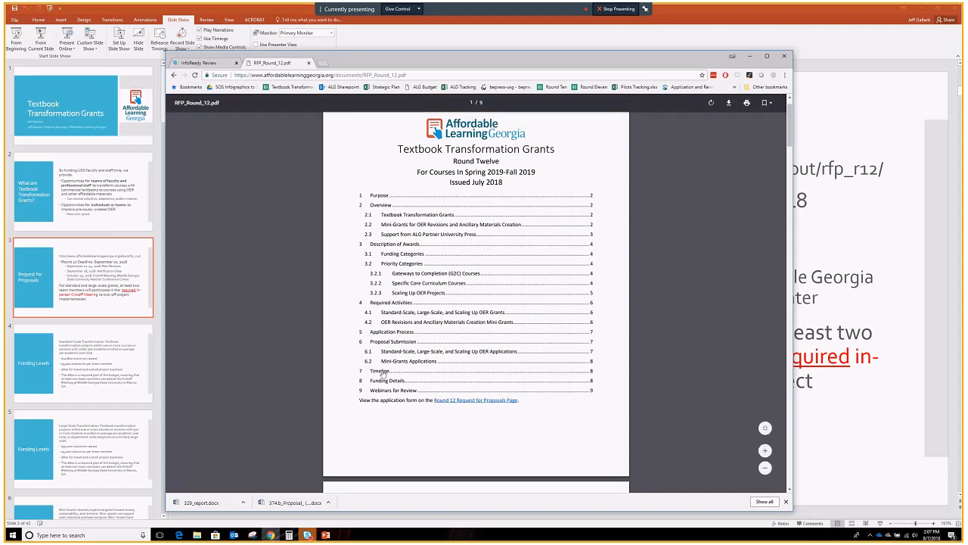
Scroll the RFP down to the 7 Timeline and 8 Funding Details sections
{"action": "scroll", "scroll_direction": "down", "scroll_amount": 3}
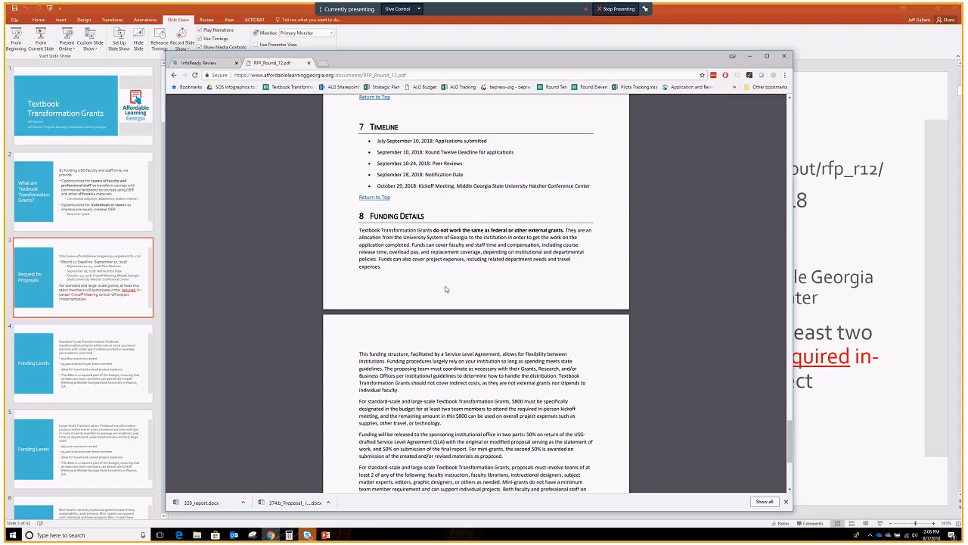
{"action": "mouse_move", "coordinate": [505, 197]}
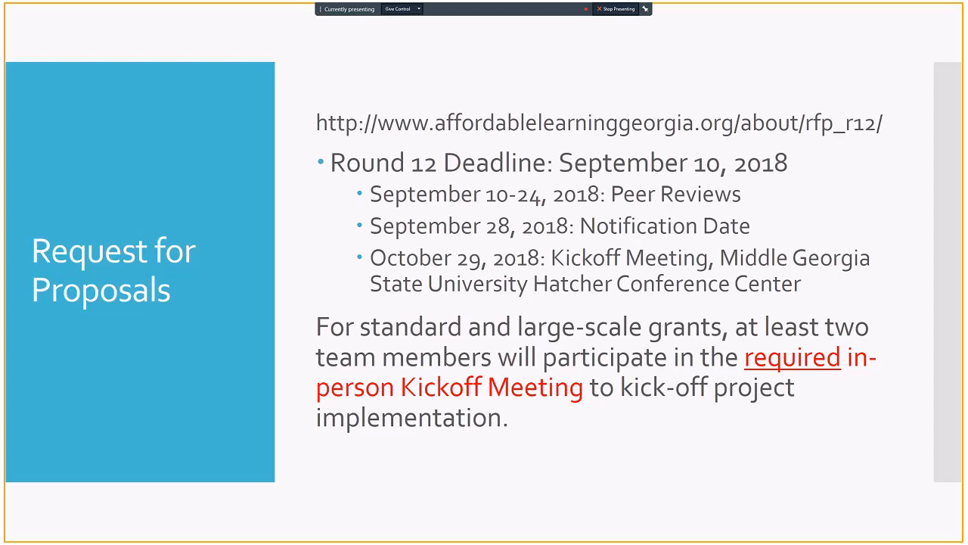
Advance the slide show to the Priority Categories eligible-courses slide
{"action": "key", "text": "Right"}
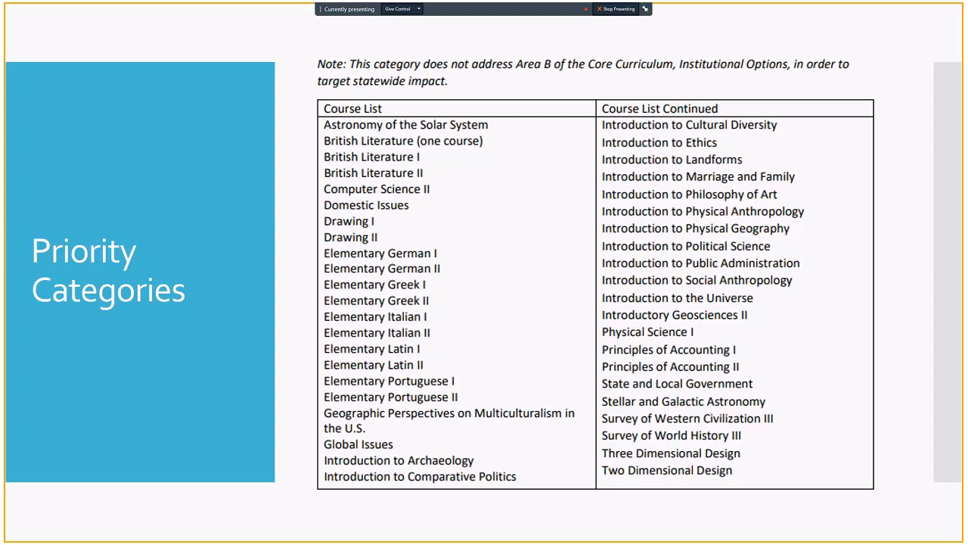
Advance the slide show to the Mini-Grants OER Revisions and Ancillary Materials slide
{"action": "key", "text": "right"}
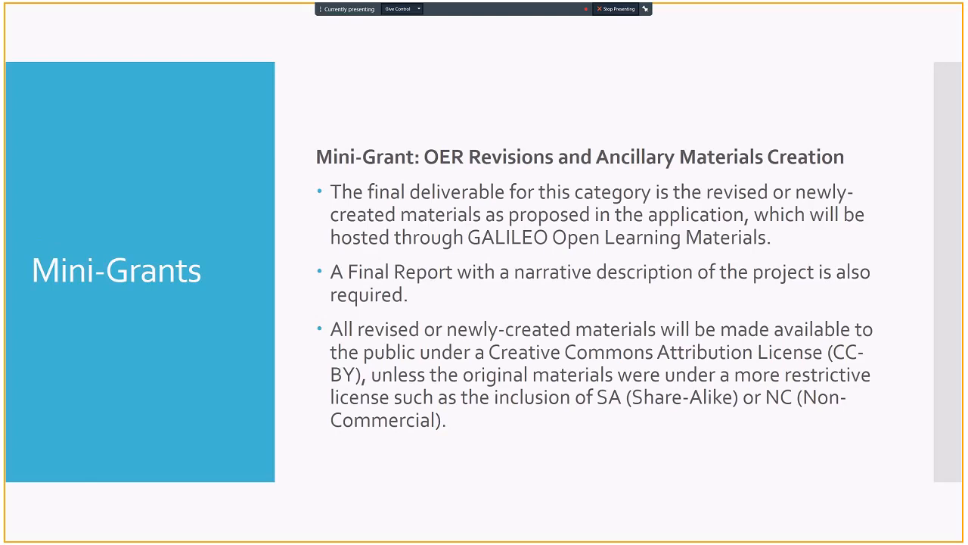
Advance the slide show to the Funding slide stating funds go to the institution
{"action": "key", "text": "right"}
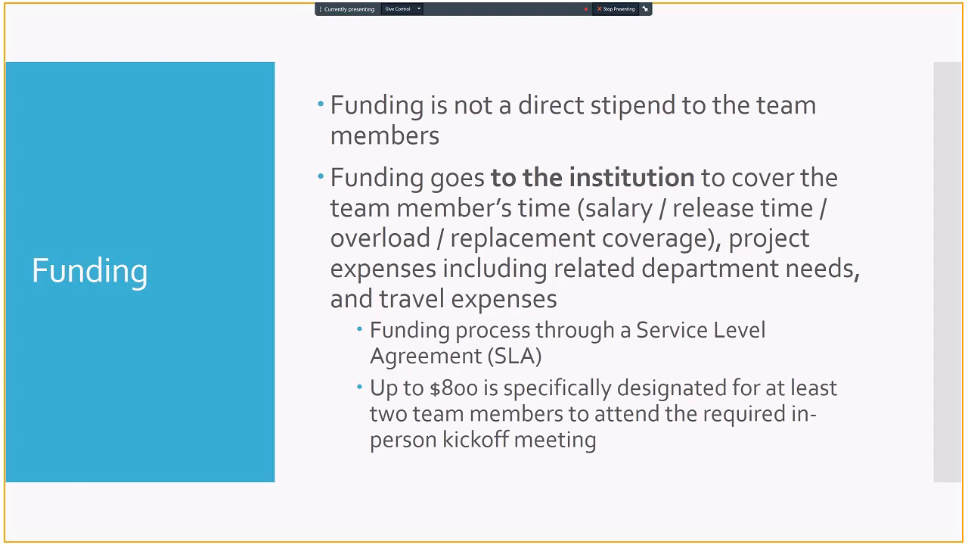
Advance to the second Funding slide on the two 50% funding releases
{"action": "key", "text": "Right"}
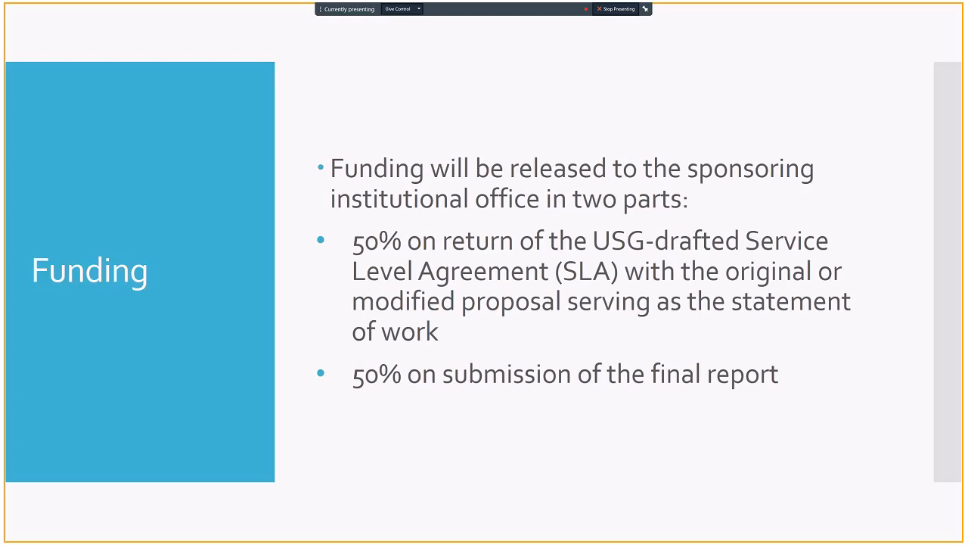
{"action": "key", "text": "Right"}
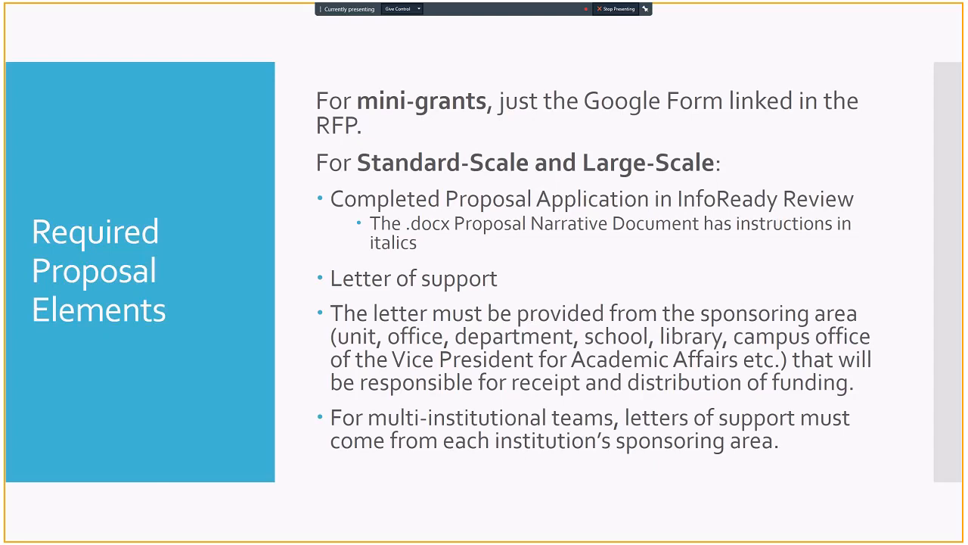
{"action": "mouse_move", "coordinate": [673, 245]}
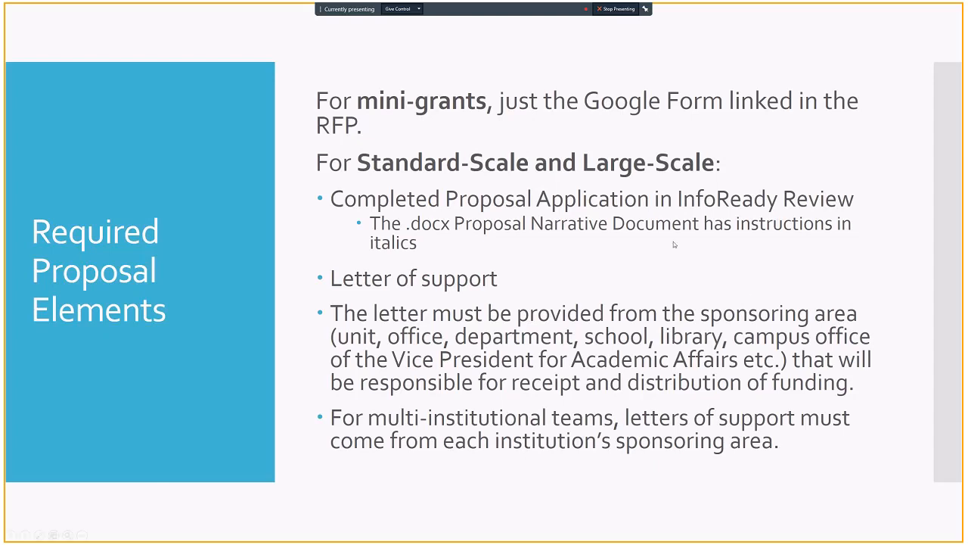
{"action": "key", "text": "right"}
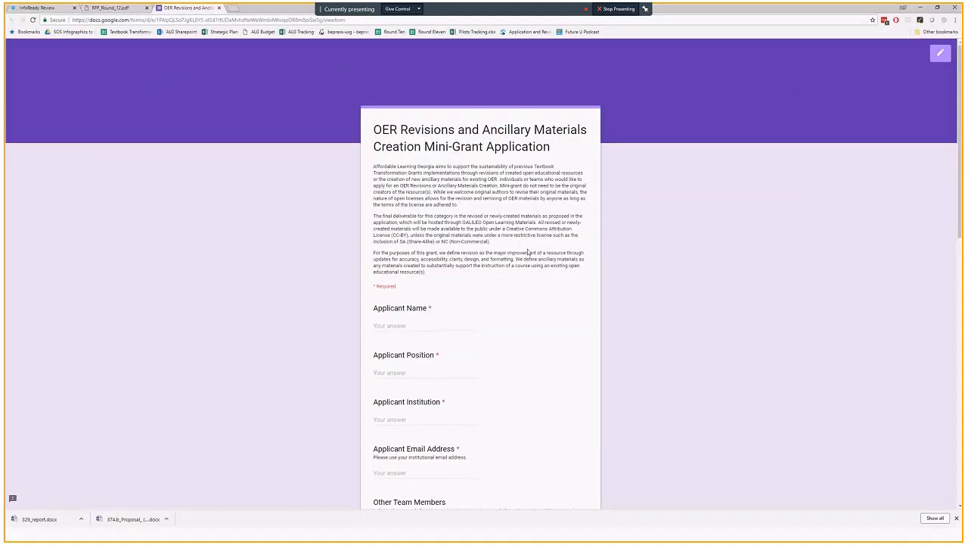
{"action": "mouse_move", "coordinate": [626, 271]}
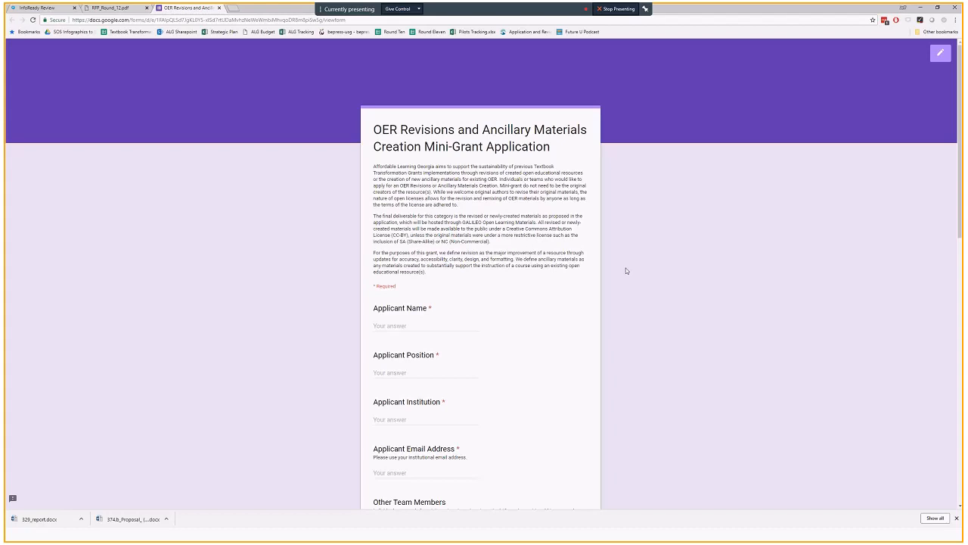
{"action": "scroll", "scroll_direction": "down", "scroll_amount": 3}
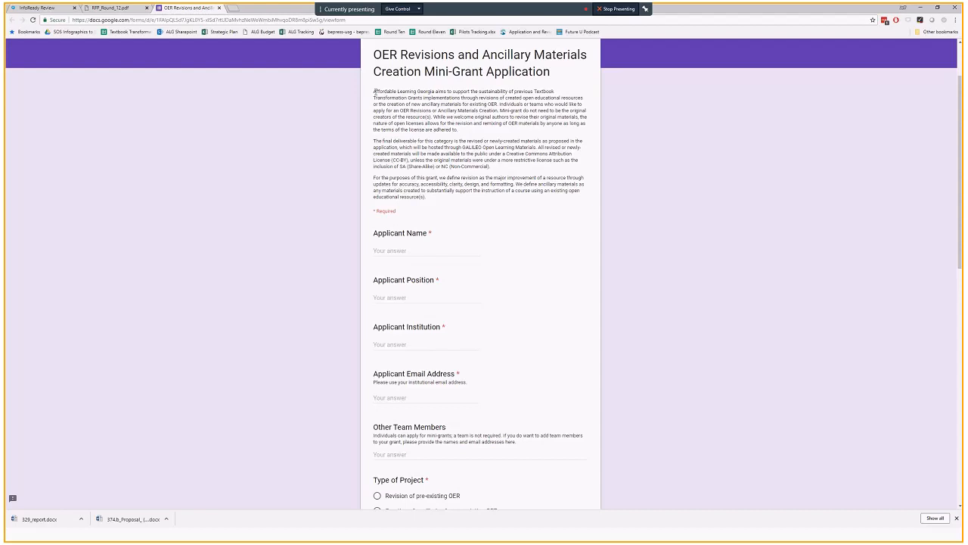
{"action": "left_click_drag", "start_coordinate": [375, 91], "coordinate": [466, 124]}
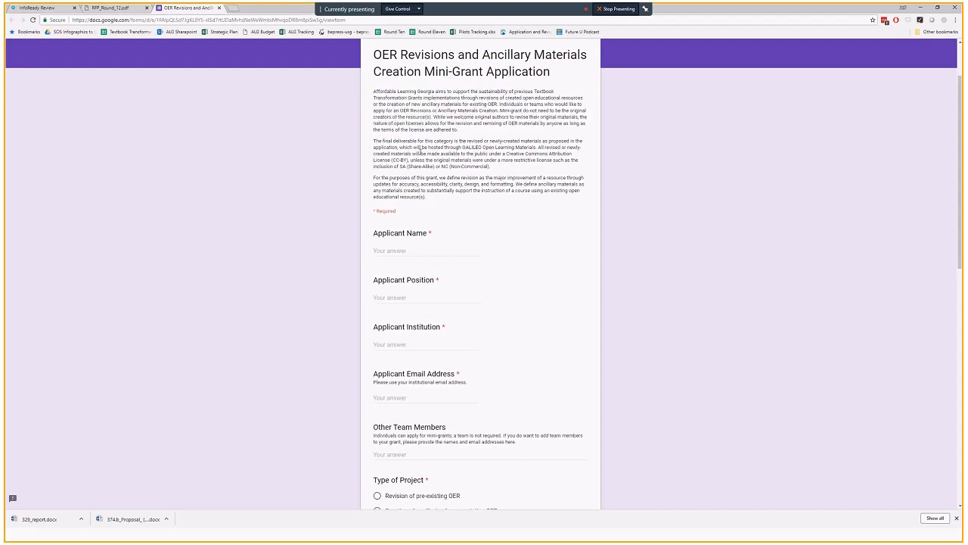
{"action": "mouse_move", "coordinate": [611, 178]}
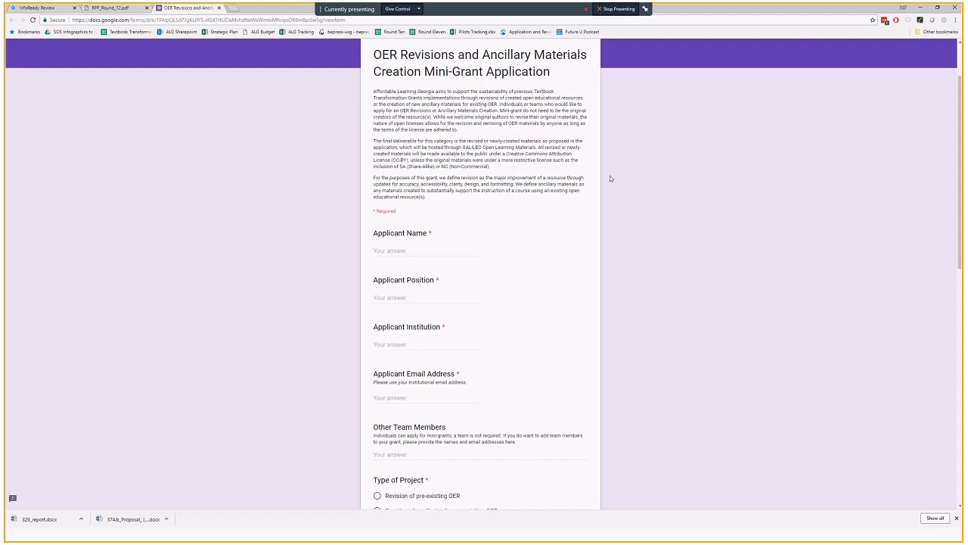
{"action": "mouse_move", "coordinate": [605, 160]}
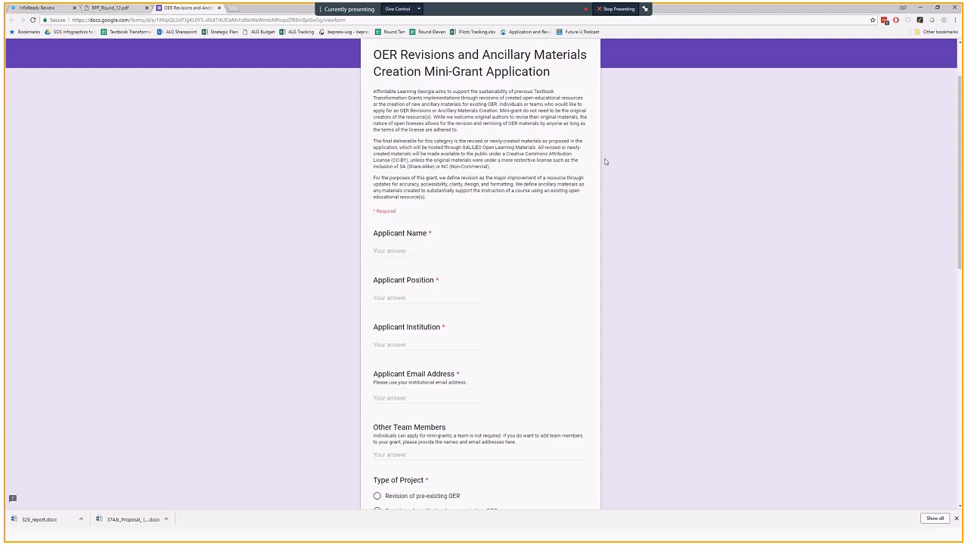
{"action": "scroll", "scroll_direction": "down", "scroll_amount": 3}
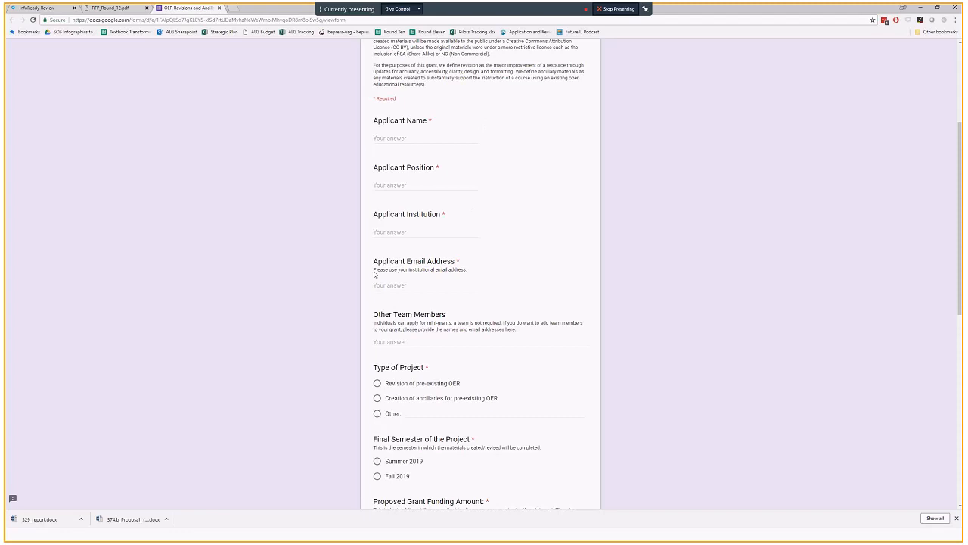
{"action": "scroll", "scroll_direction": "down", "scroll_amount": 3}
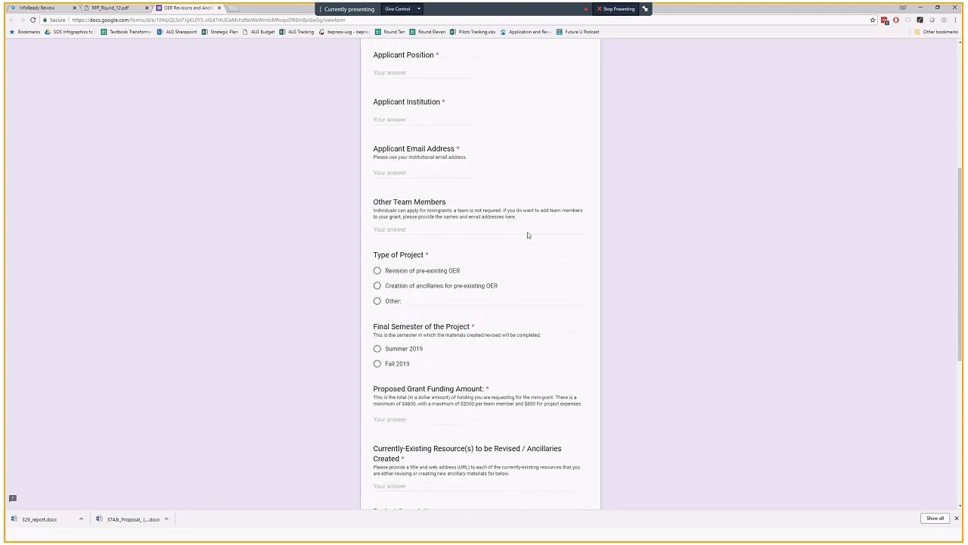
{"action": "mouse_move", "coordinate": [400, 224]}
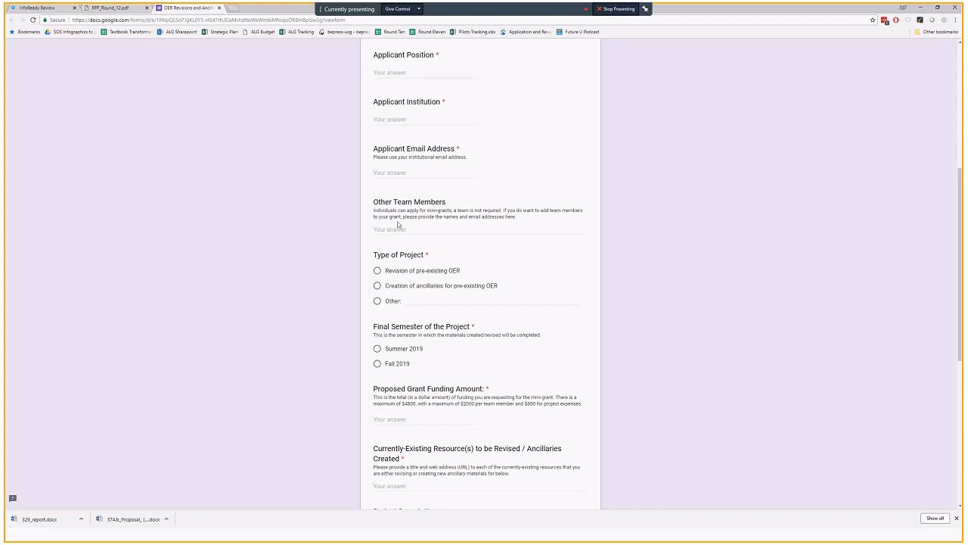
{"action": "scroll", "scroll_direction": "down", "scroll_amount": 3}
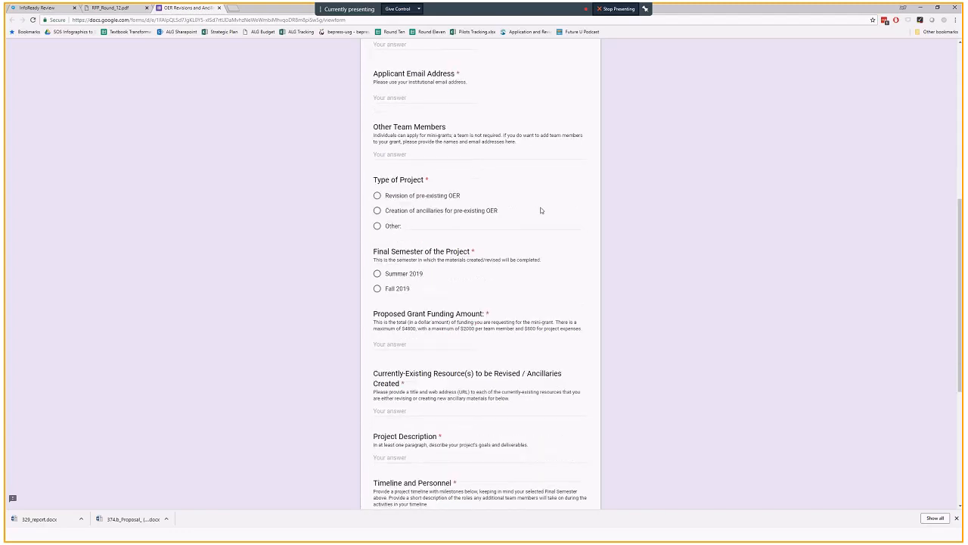
{"action": "scroll", "scroll_direction": "down", "scroll_amount": 3}
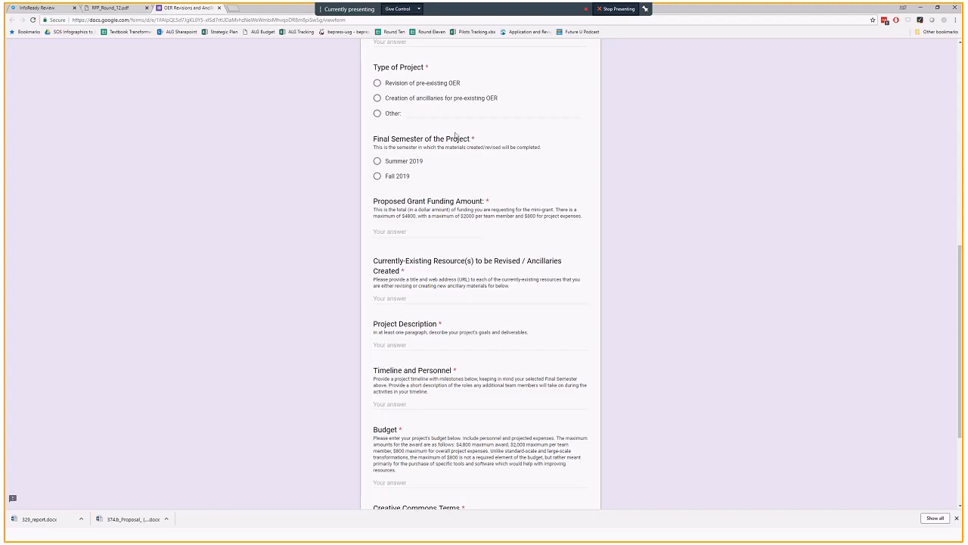
{"action": "mouse_move", "coordinate": [439, 182]}
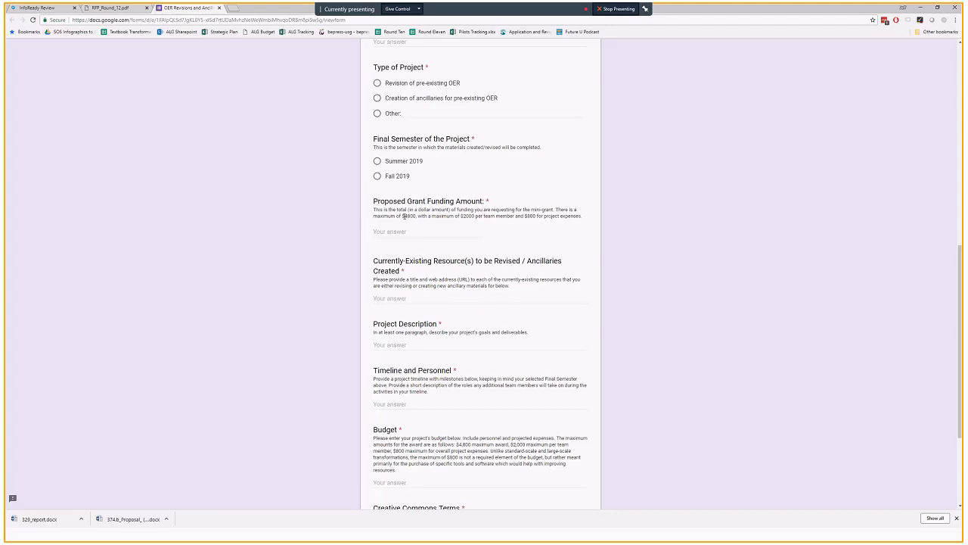
{"action": "mouse_move", "coordinate": [449, 215]}
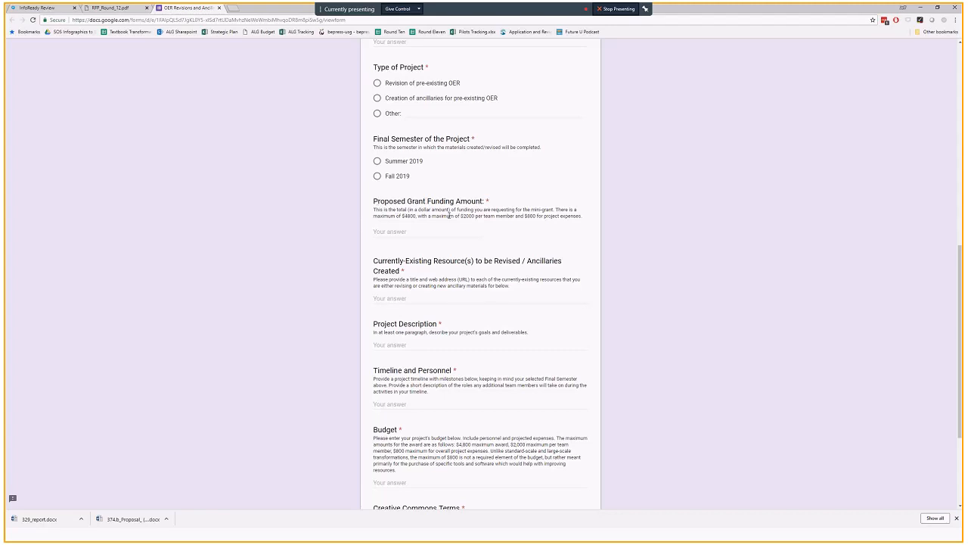
{"action": "mouse_move", "coordinate": [469, 233]}
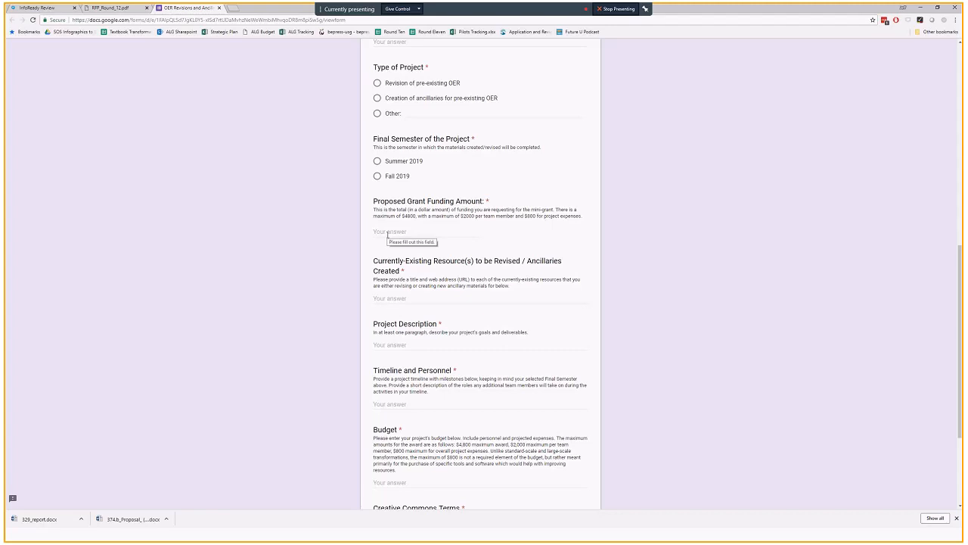
{"action": "mouse_move", "coordinate": [387, 230]}
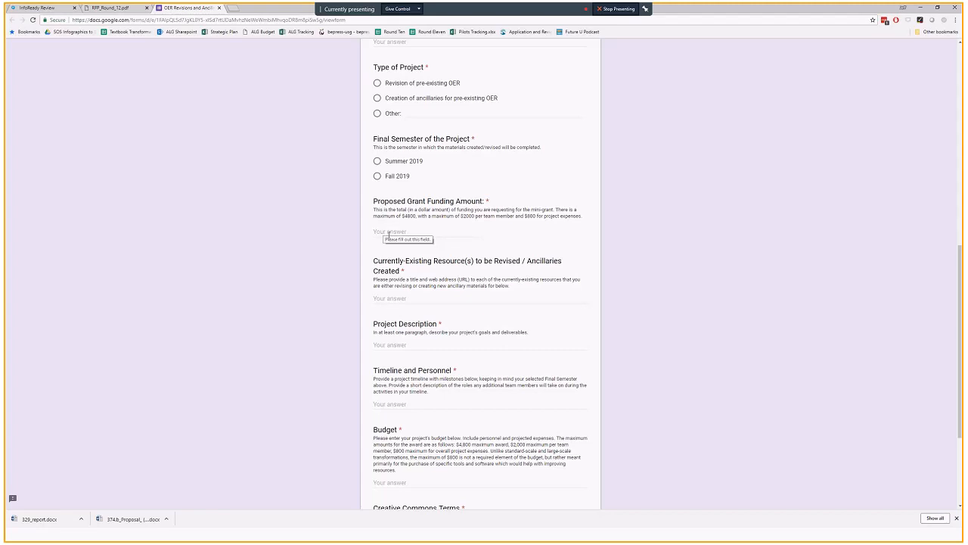
{"action": "scroll", "scroll_direction": "down", "scroll_amount": 3}
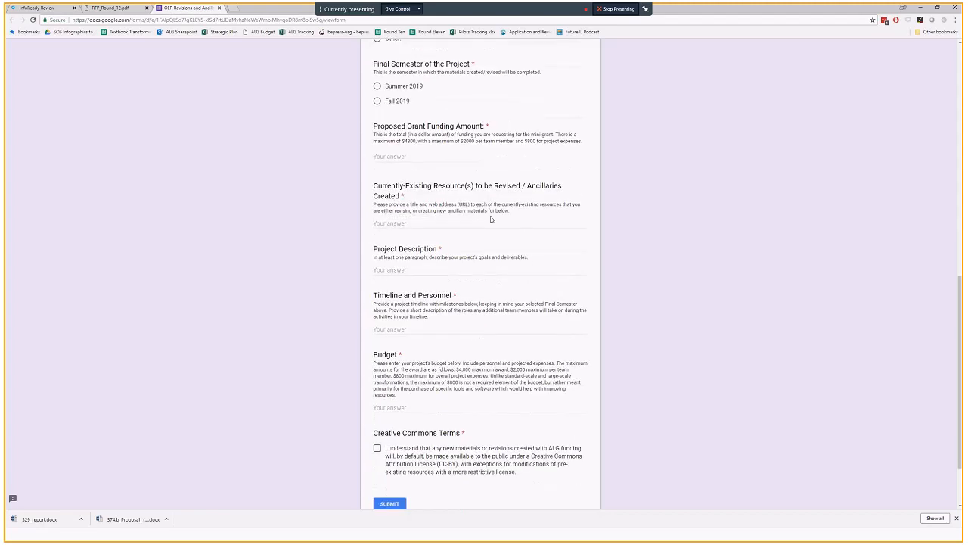
{"action": "scroll", "scroll_direction": "down", "scroll_amount": 3}
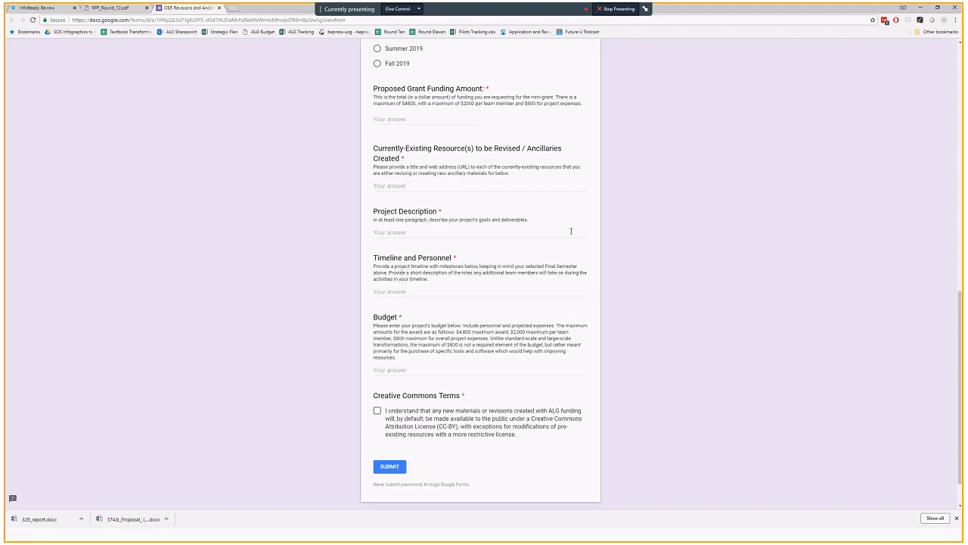
{"action": "mouse_move", "coordinate": [457, 290]}
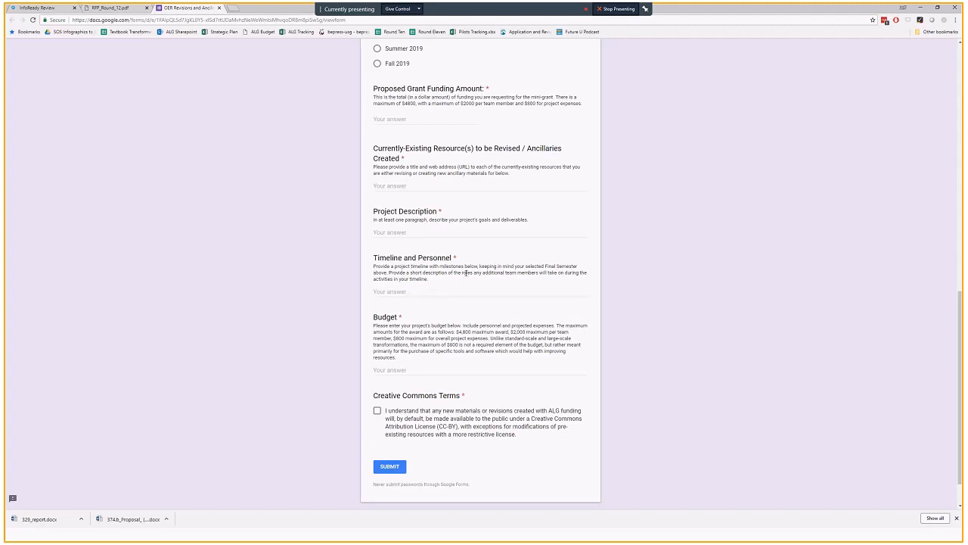
{"action": "mouse_move", "coordinate": [472, 306]}
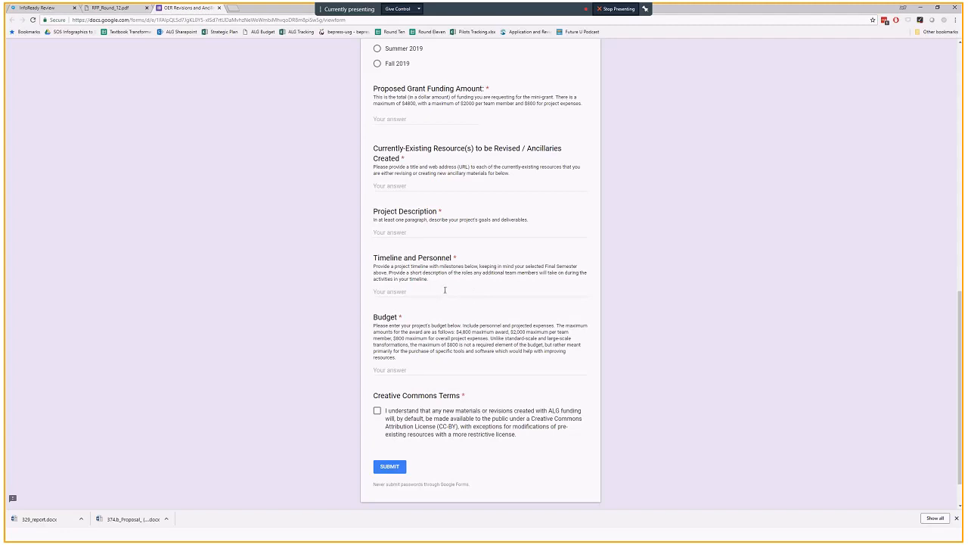
{"action": "mouse_move", "coordinate": [445, 371]}
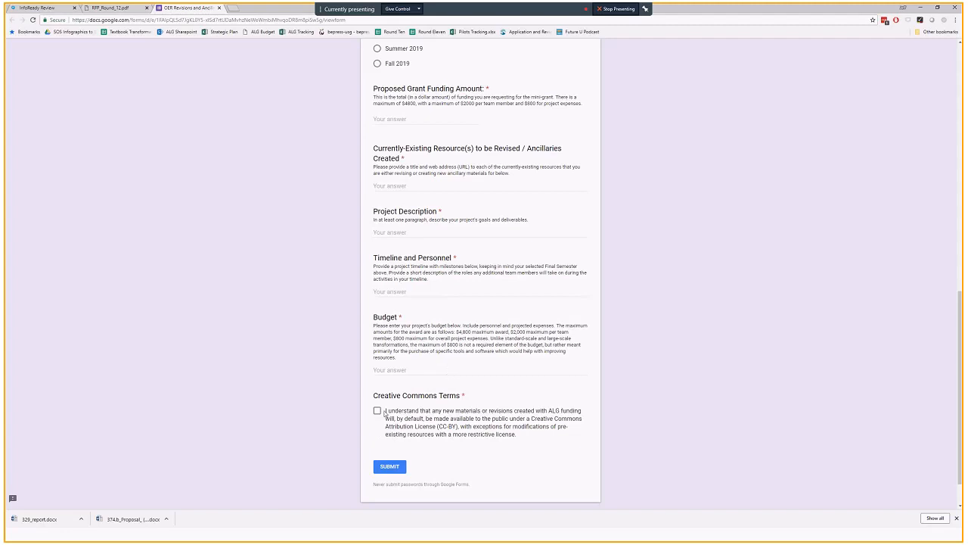
{"action": "mouse_move", "coordinate": [414, 421]}
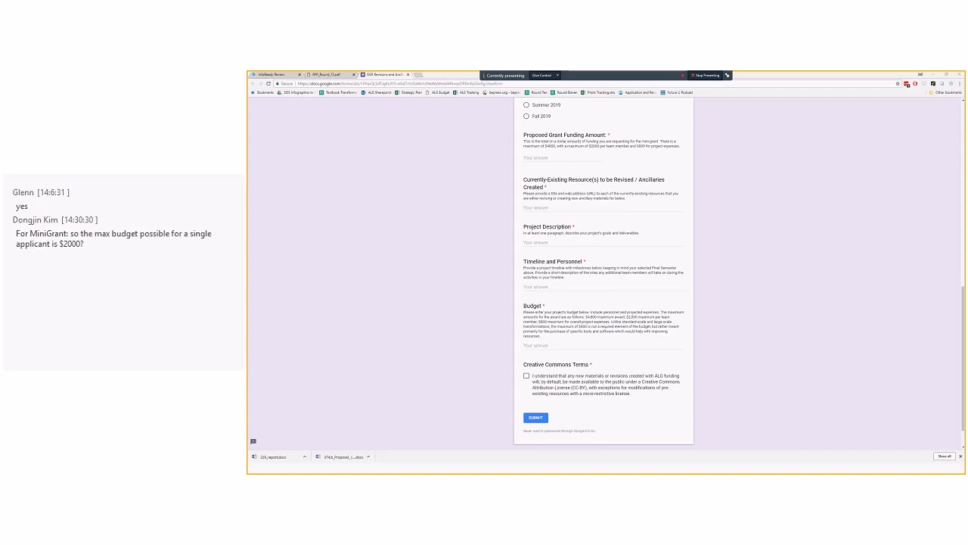
{"action": "mouse_move", "coordinate": [857, 318]}
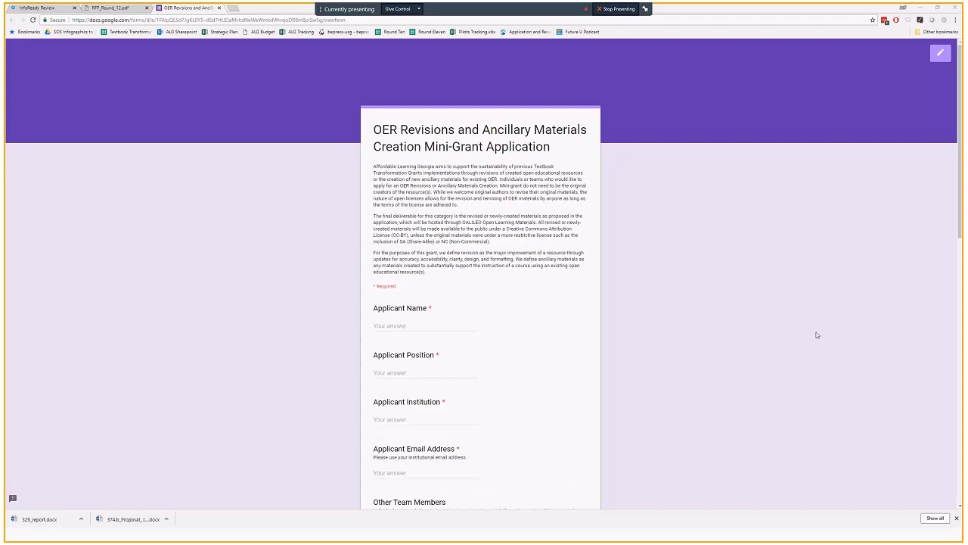
{"action": "mouse_move", "coordinate": [637, 286]}
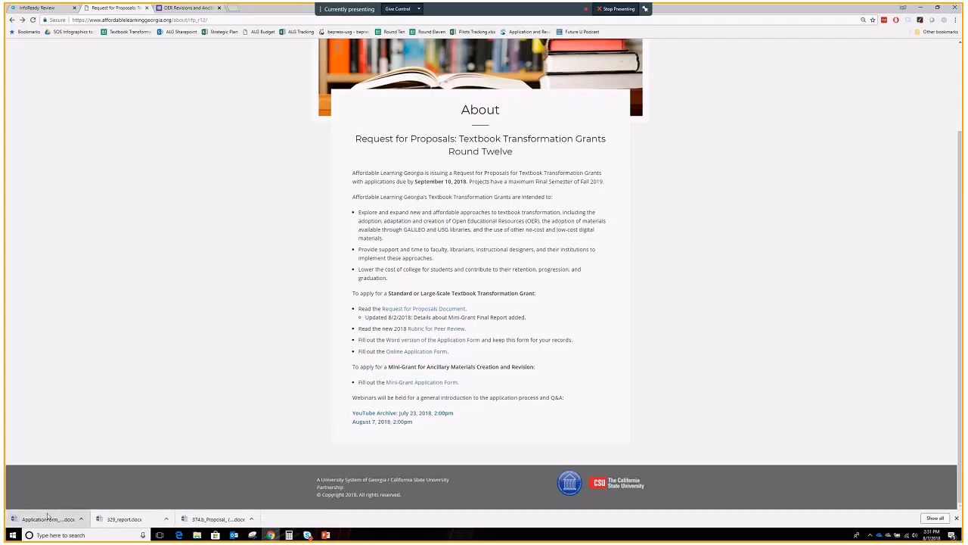
Open the downloaded proposal .docx, enable editing, and scroll through its information tables
{"action": "left_click", "coordinate": [47, 519]}
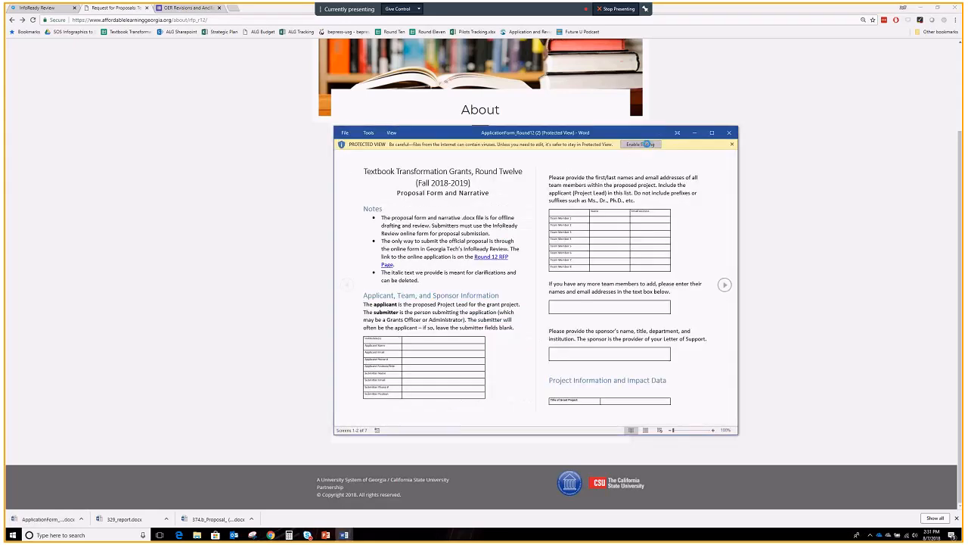
{"action": "left_click", "coordinate": [639, 145]}
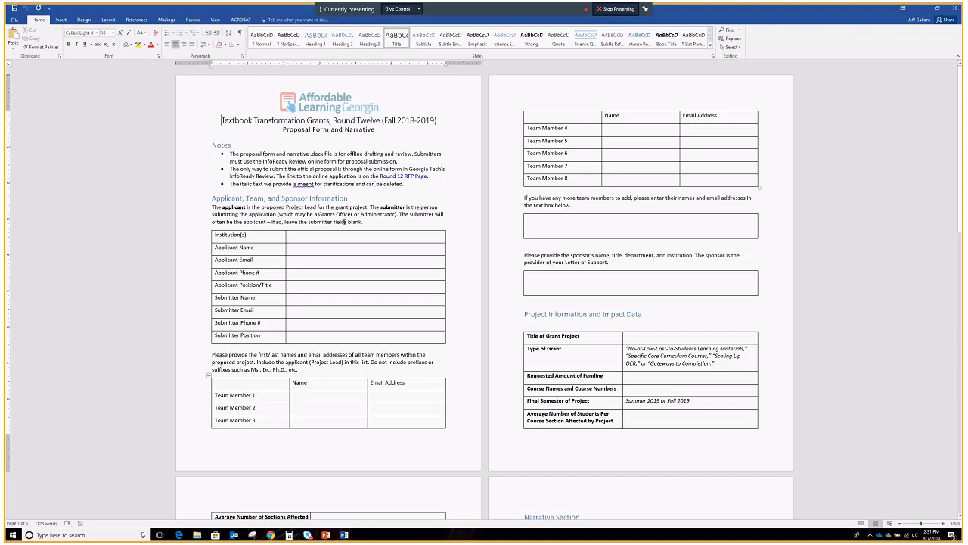
{"action": "scroll", "scroll_direction": "down", "scroll_amount": 3}
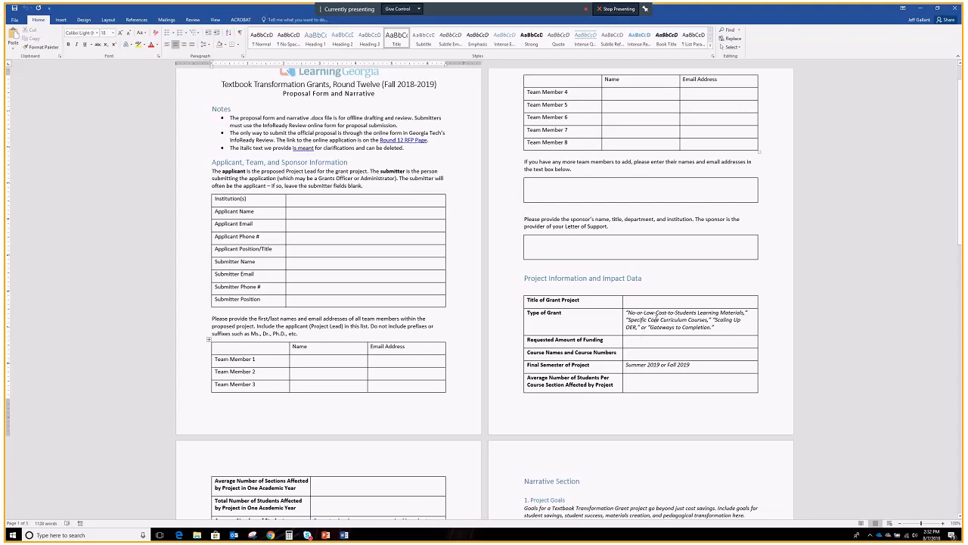
{"action": "scroll", "scroll_direction": "down", "scroll_amount": 3}
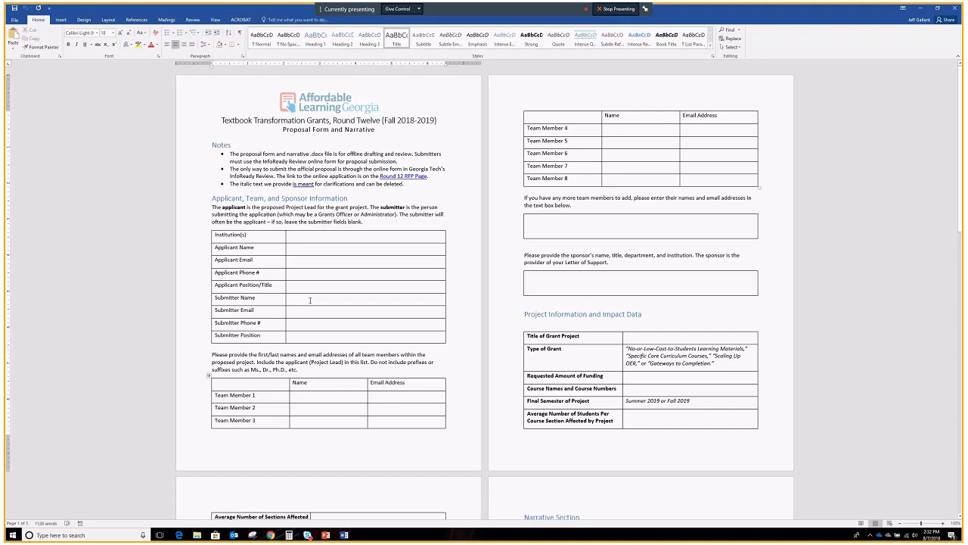
{"action": "left_click", "coordinate": [221, 121]}
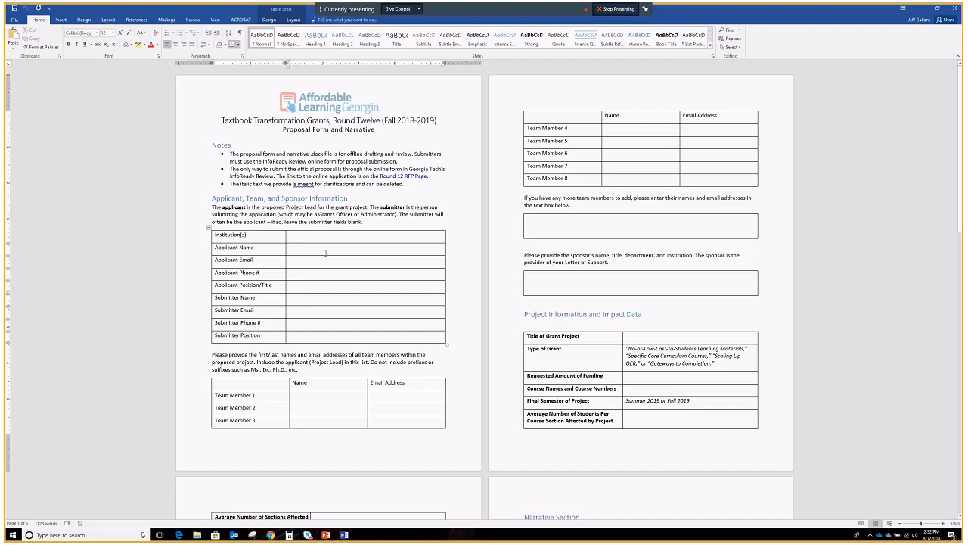
{"action": "mouse_move", "coordinate": [317, 326]}
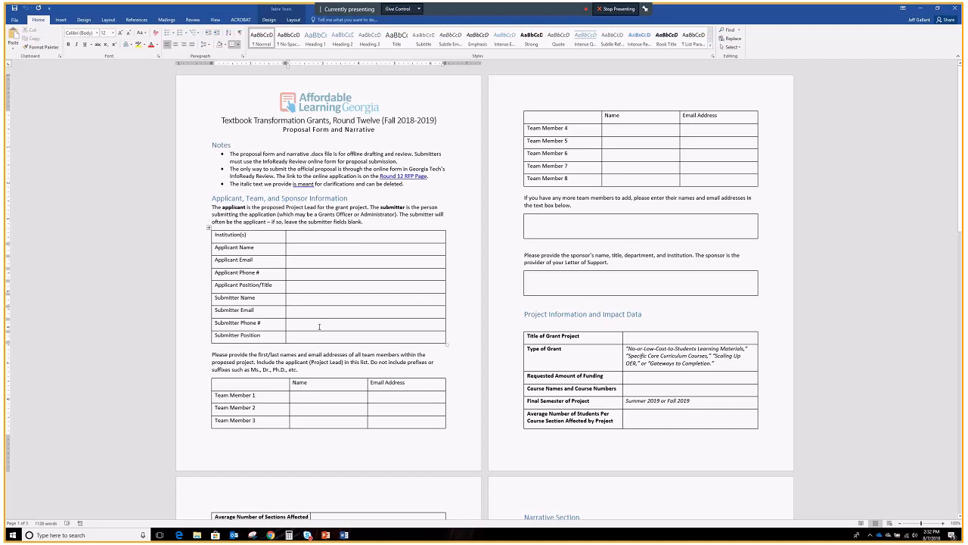
{"action": "left_click", "coordinate": [287, 285]}
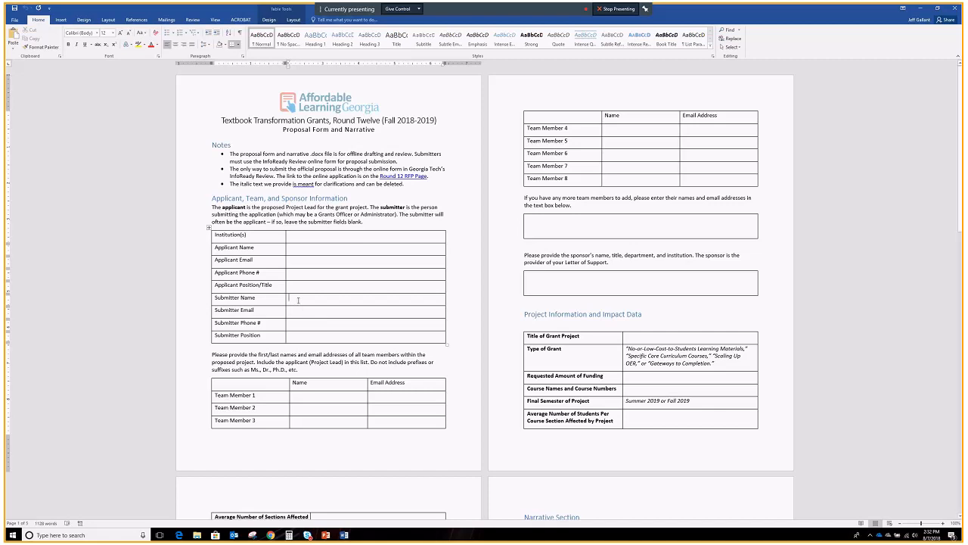
{"action": "mouse_move", "coordinate": [299, 312]}
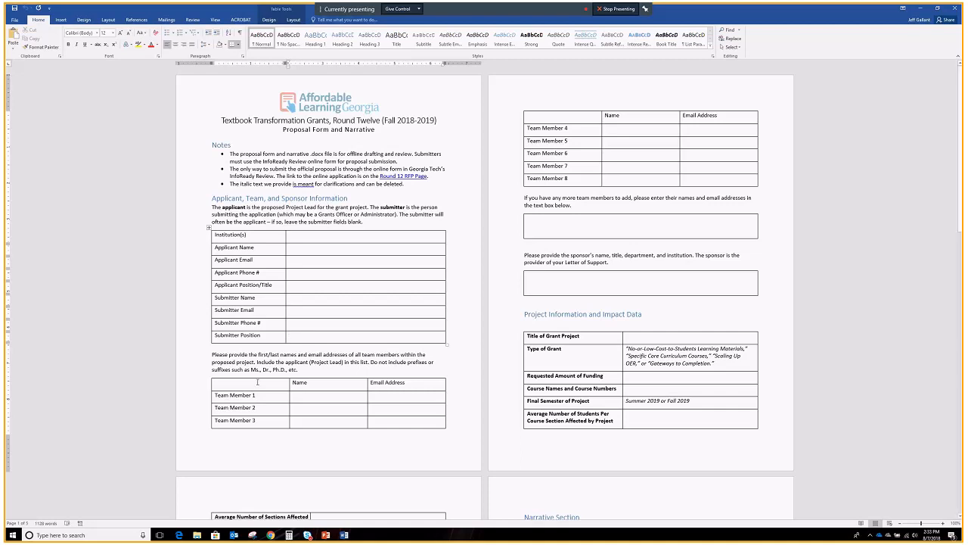
{"action": "scroll", "scroll_direction": "down", "scroll_amount": 3}
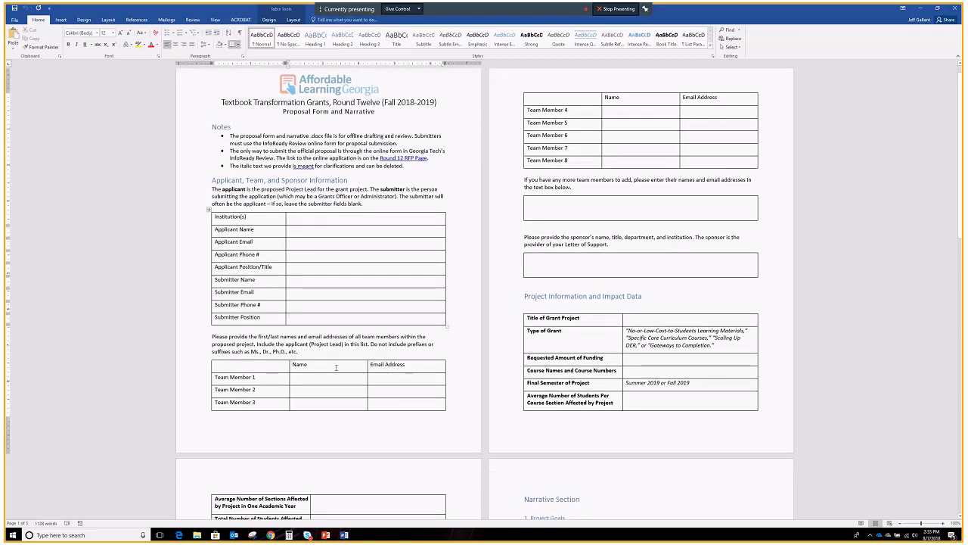
{"action": "left_click", "coordinate": [341, 318]}
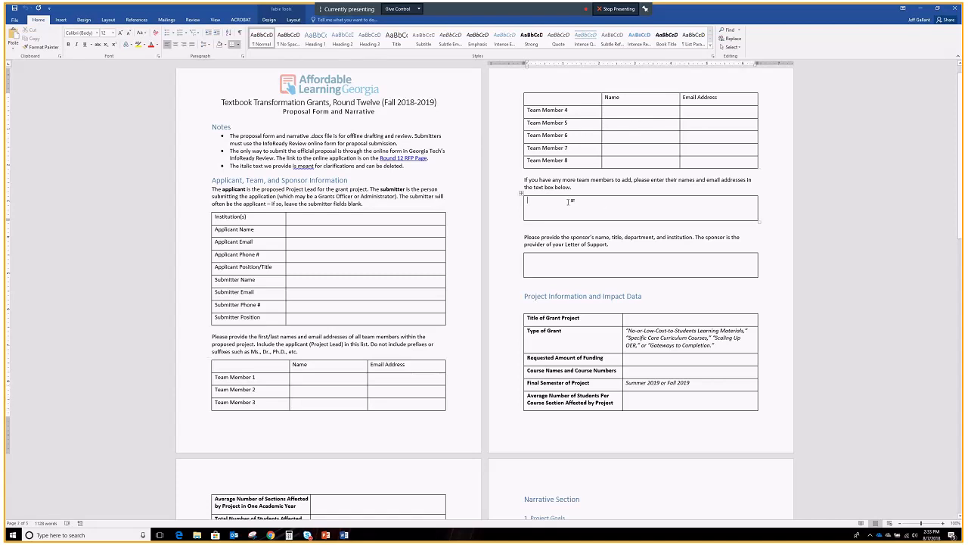
{"action": "scroll", "scroll_direction": "down", "scroll_amount": 3}
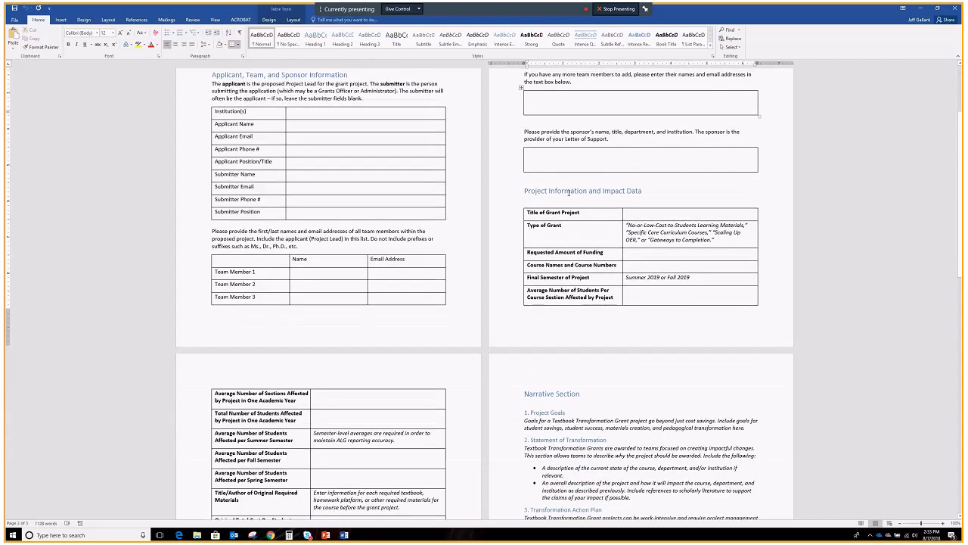
{"action": "scroll", "scroll_direction": "down", "scroll_amount": 3}
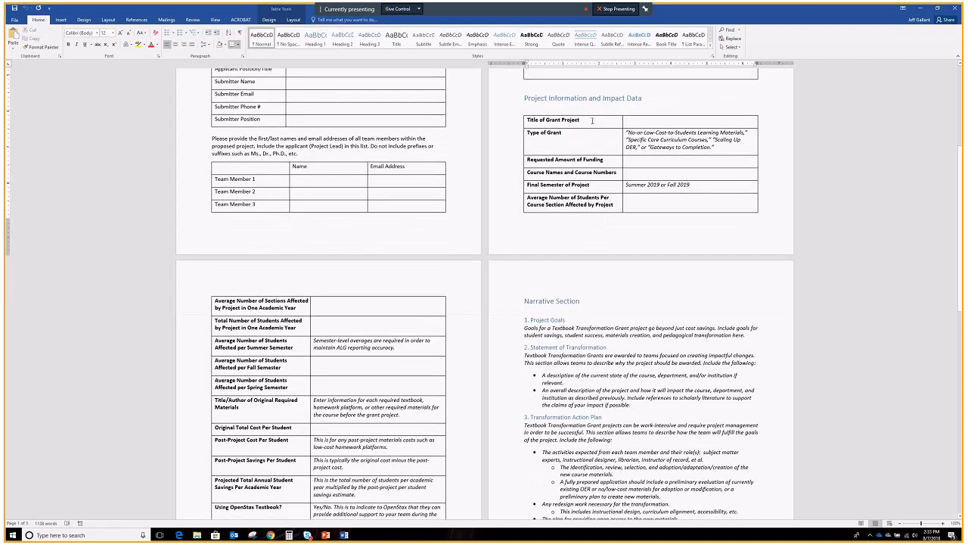
{"action": "scroll", "scroll_direction": "down", "scroll_amount": 3}
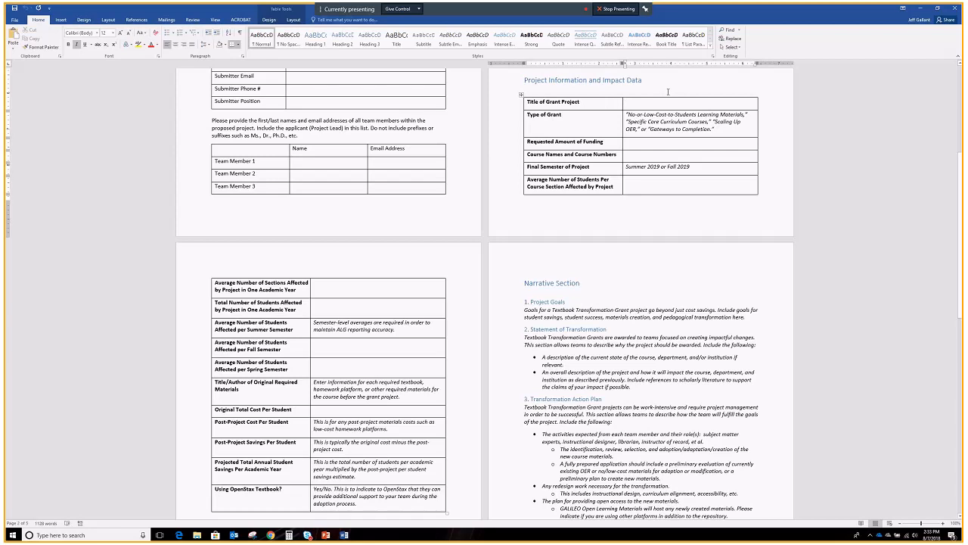
{"action": "left_click", "coordinate": [626, 102]}
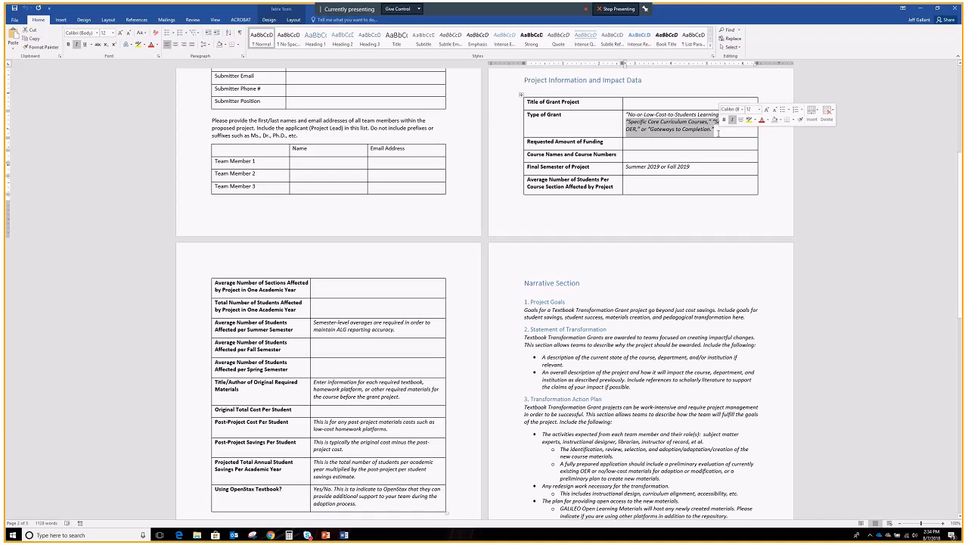
{"action": "left_click", "coordinate": [696, 159]}
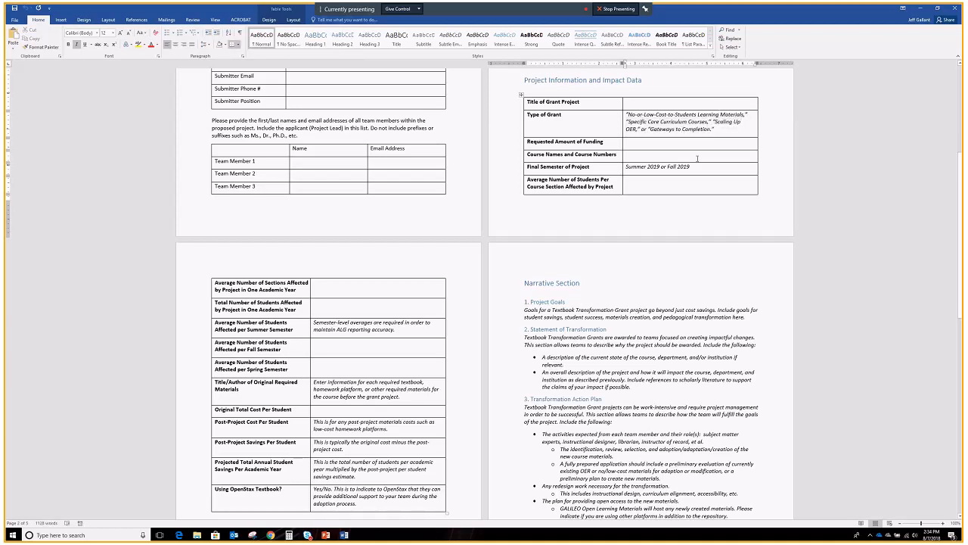
{"action": "mouse_move", "coordinate": [684, 142]}
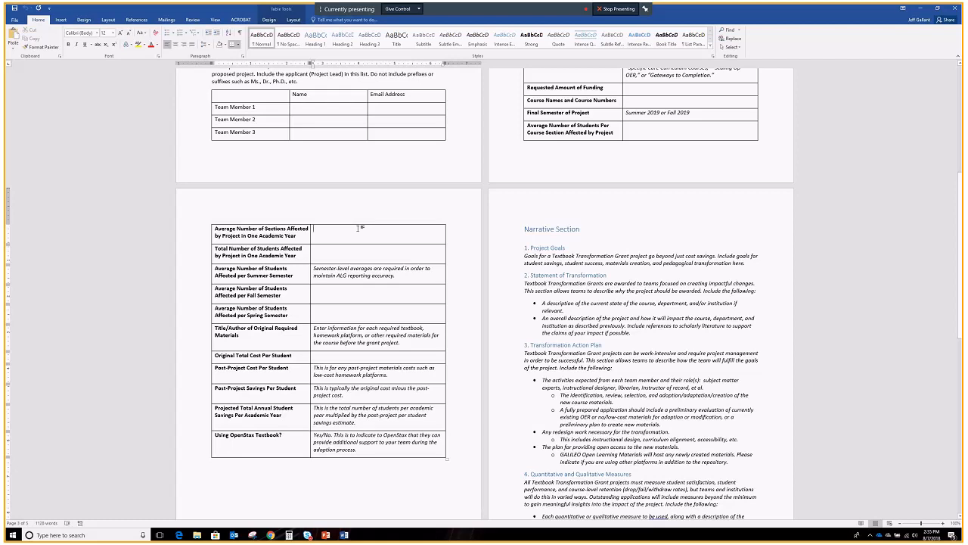
{"action": "left_click", "coordinate": [313, 248]}
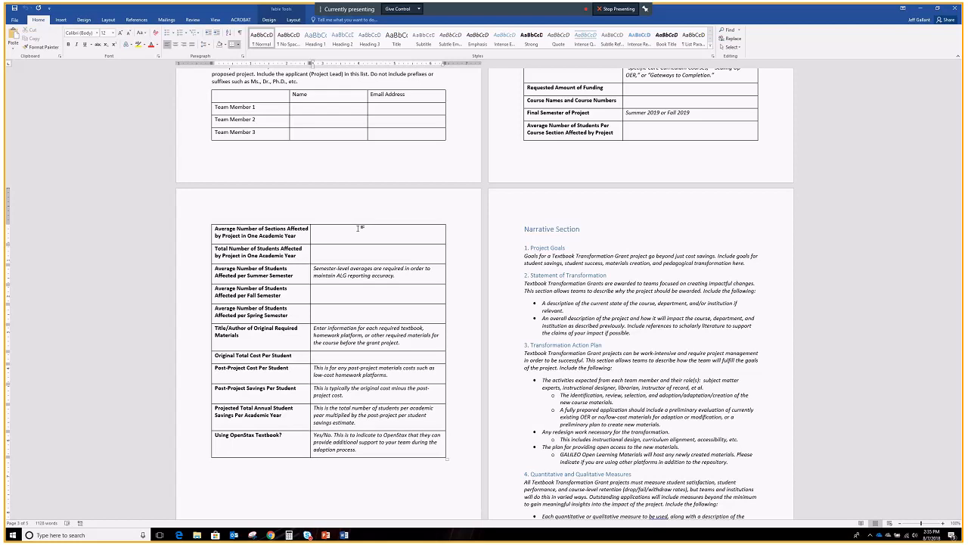
{"action": "left_click", "coordinate": [315, 248]}
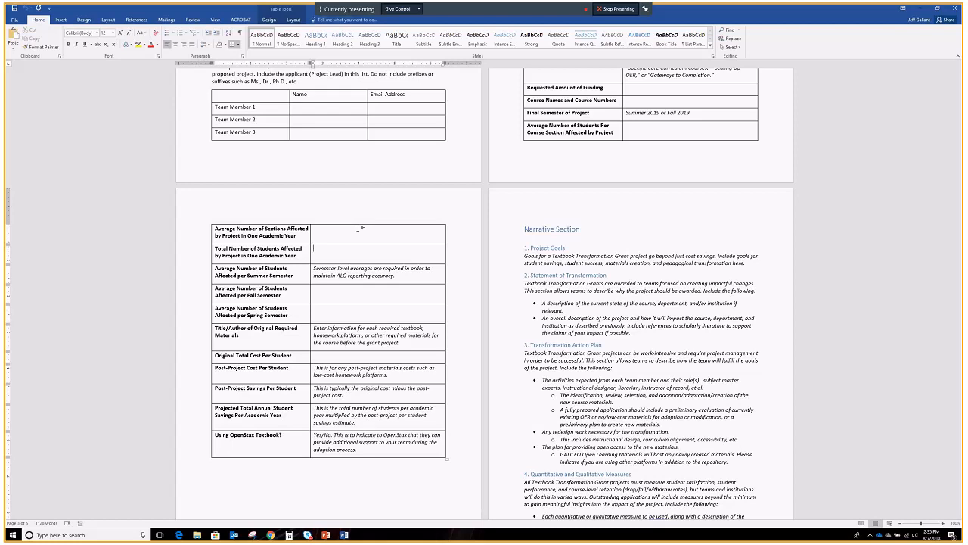
{"action": "mouse_move", "coordinate": [361, 218]}
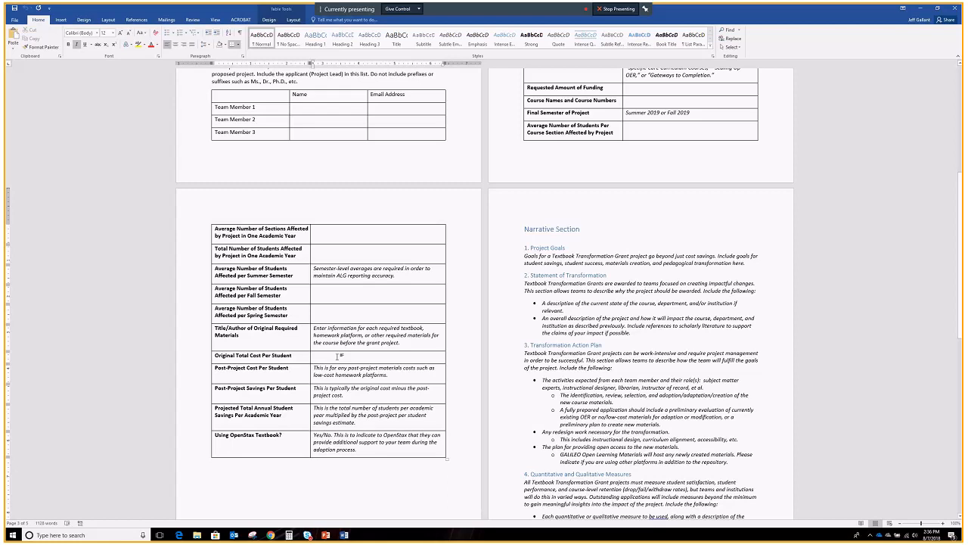
{"action": "type", "text": "//openstax.org"}
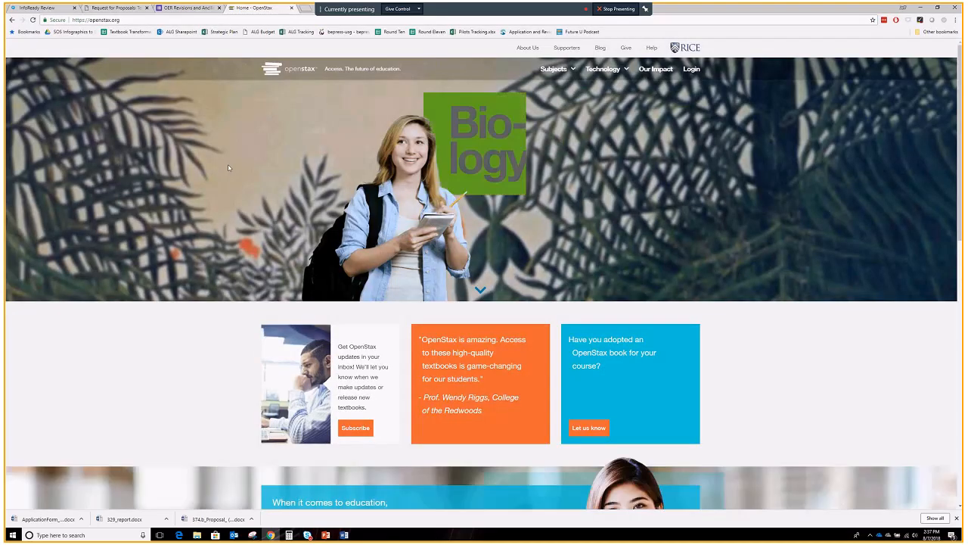
Show all OpenStax textbooks by subject, filtered to Social Sciences
{"action": "left_click", "coordinate": [553, 68]}
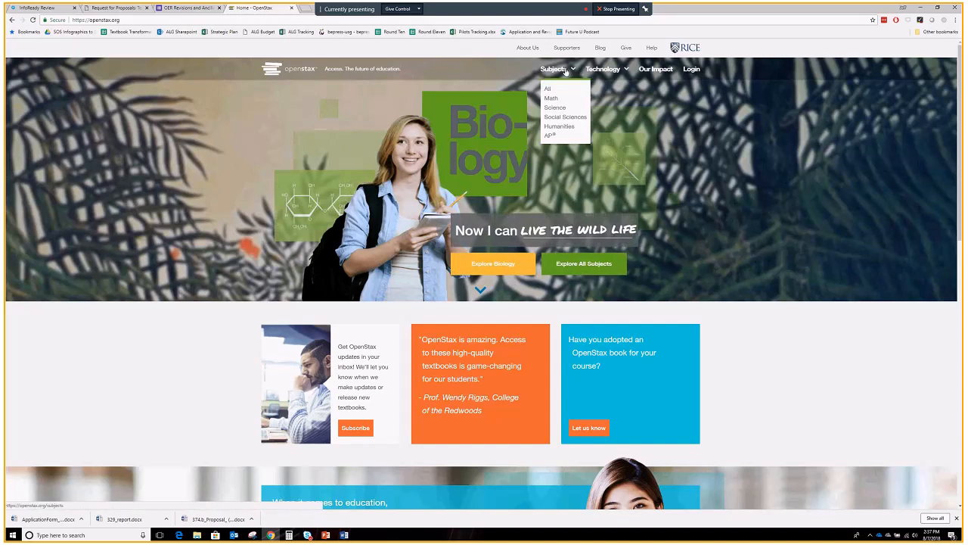
{"action": "left_click", "coordinate": [547, 88]}
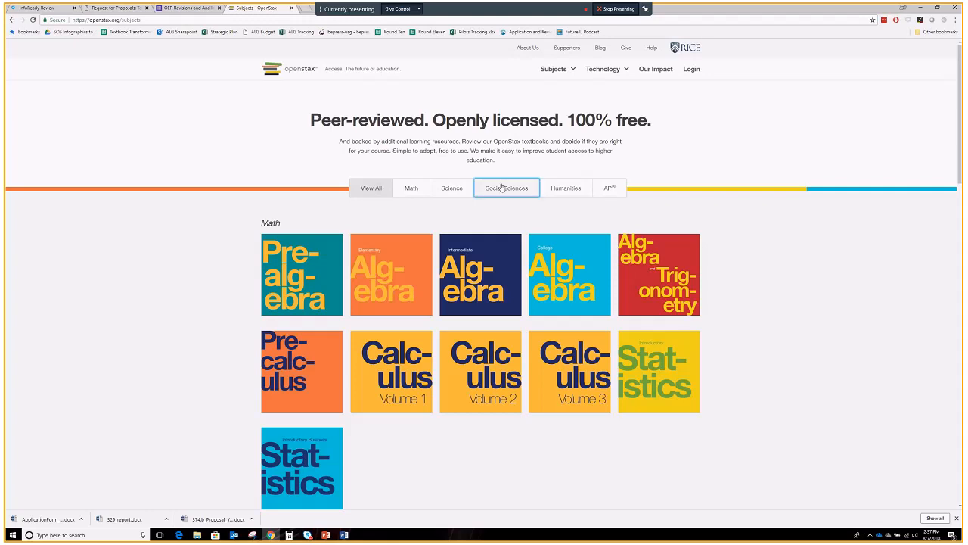
{"action": "left_click", "coordinate": [412, 188]}
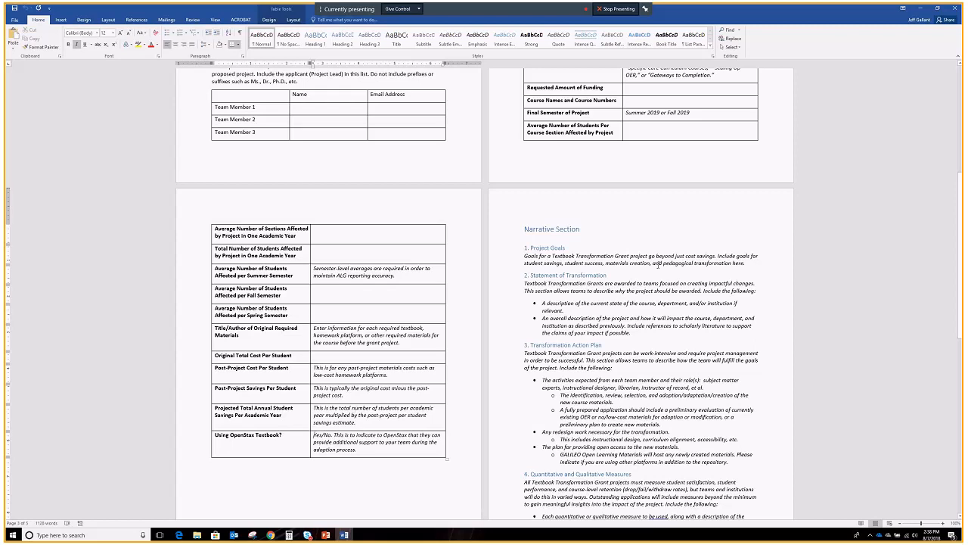
{"action": "scroll", "scroll_direction": "down", "scroll_amount": 3}
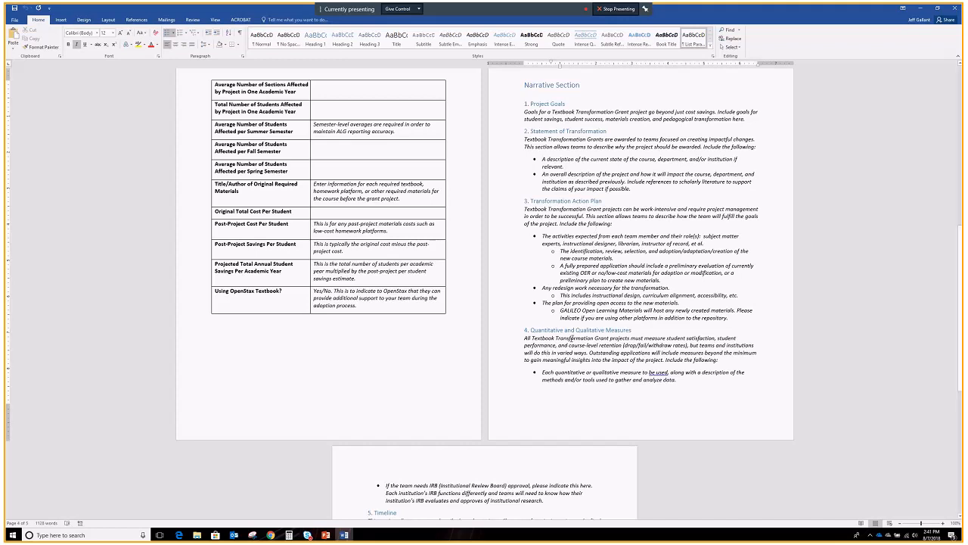
{"action": "scroll", "scroll_direction": "down", "scroll_amount": 3}
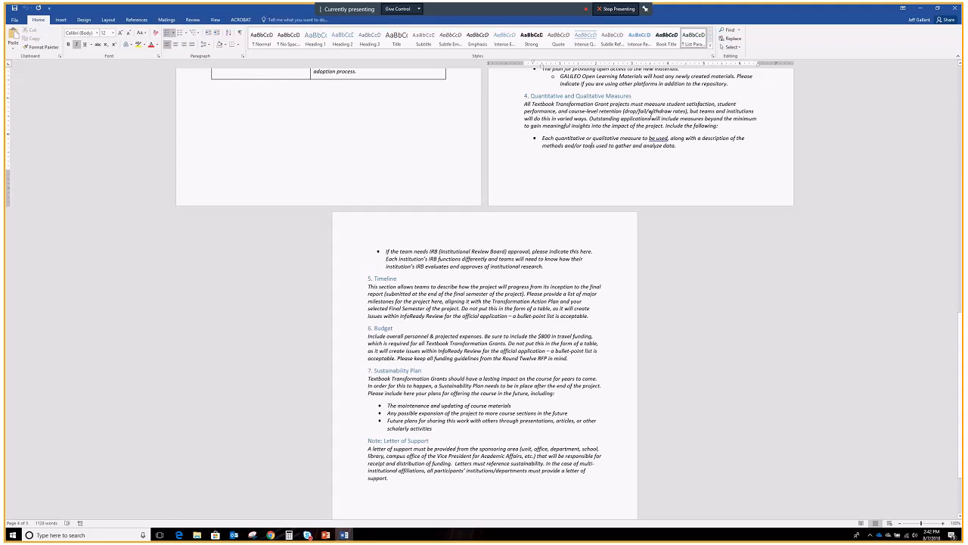
{"action": "mouse_move", "coordinate": [651, 118]}
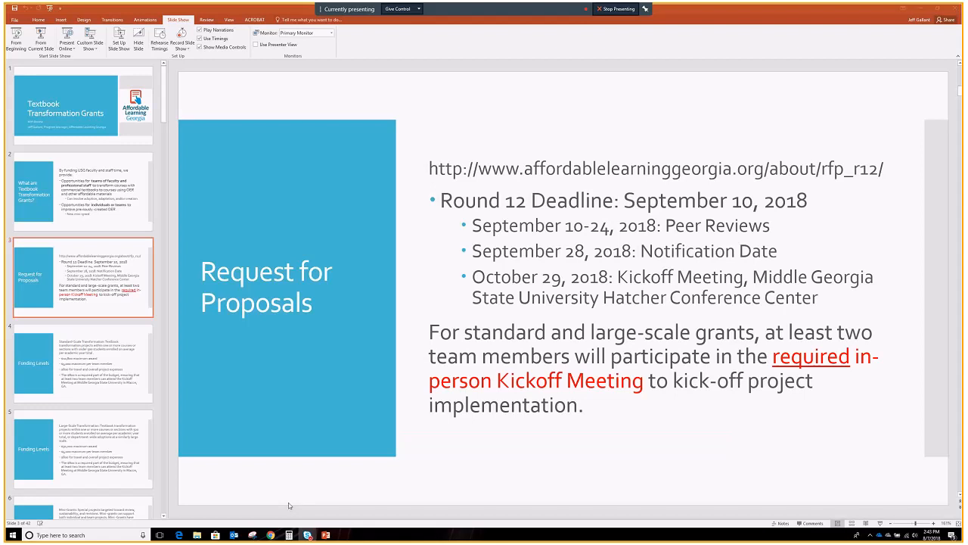
{"action": "mouse_move", "coordinate": [219, 414]}
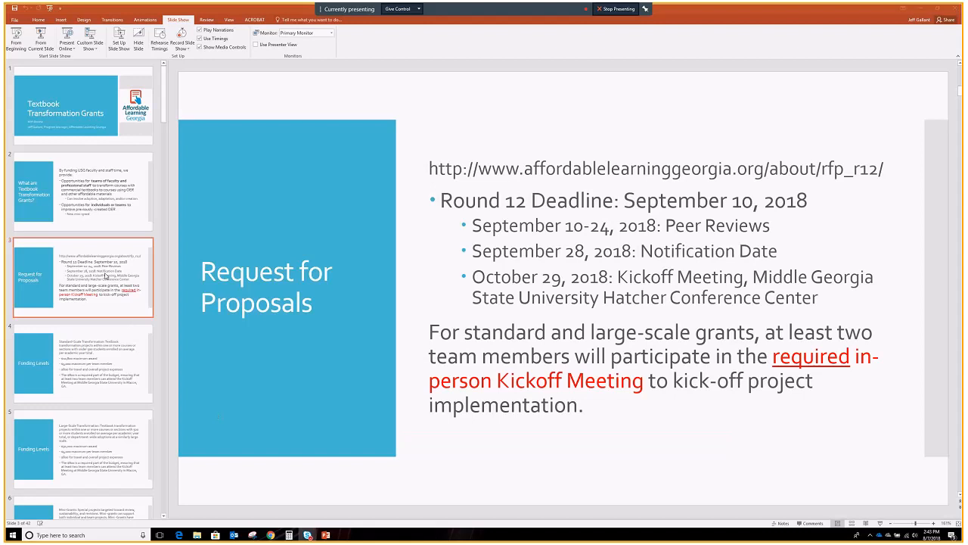
Advance through the CompetitionSpace login and account registration form slides
{"action": "scroll", "scroll_direction": "down", "scroll_amount": 3}
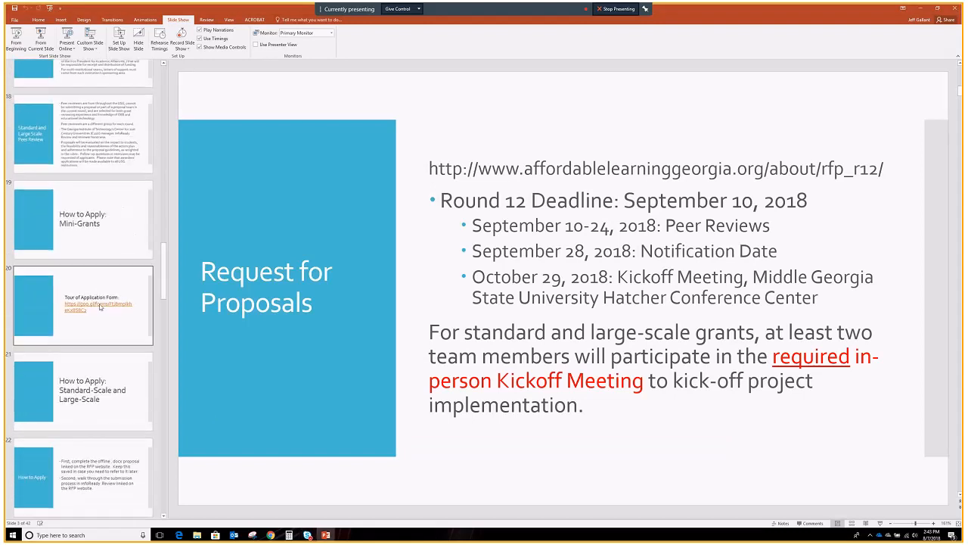
{"action": "scroll", "scroll_direction": "down", "scroll_amount": 3}
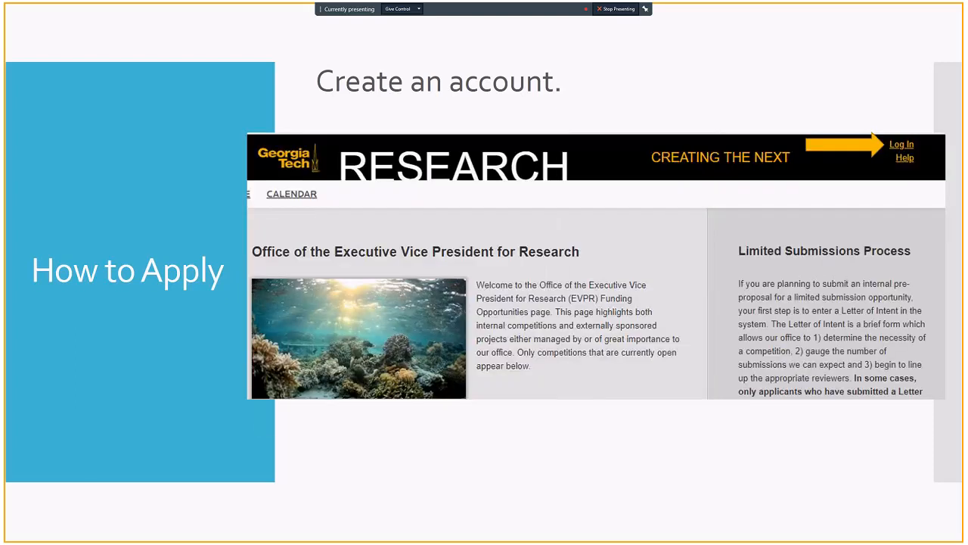
{"action": "left_click", "coordinate": [902, 144]}
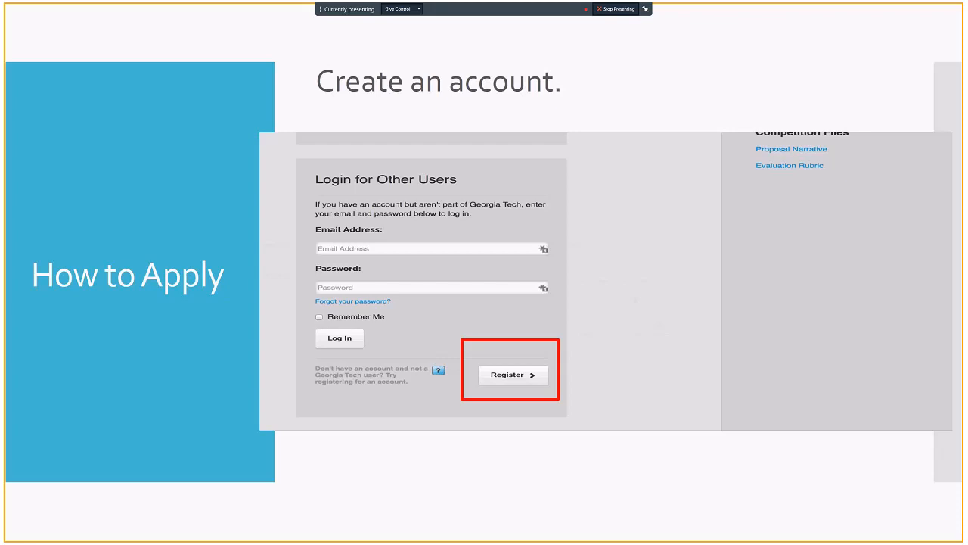
{"action": "left_click", "coordinate": [513, 375]}
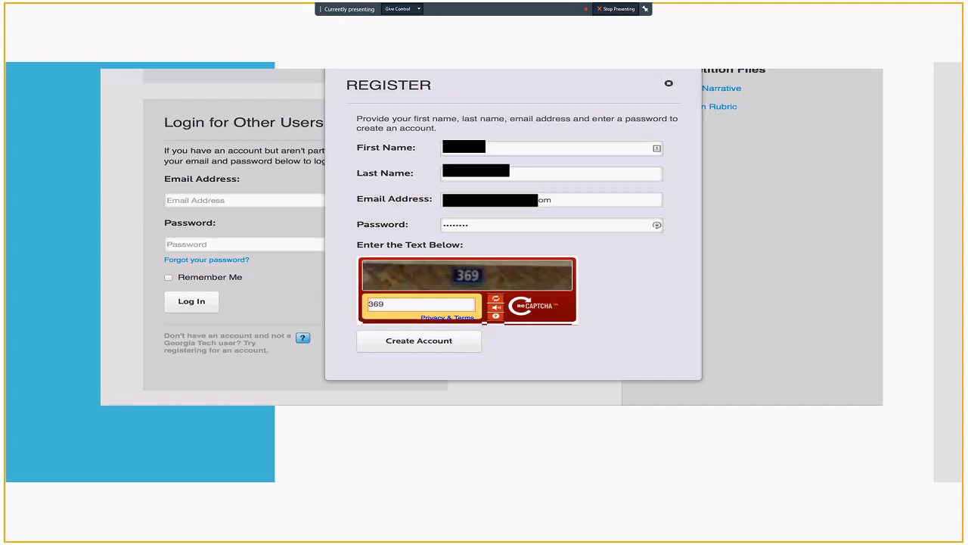
Advance through the account-created confirmation, Georgia Tech login and confirmation email slides
{"action": "left_click", "coordinate": [418, 340]}
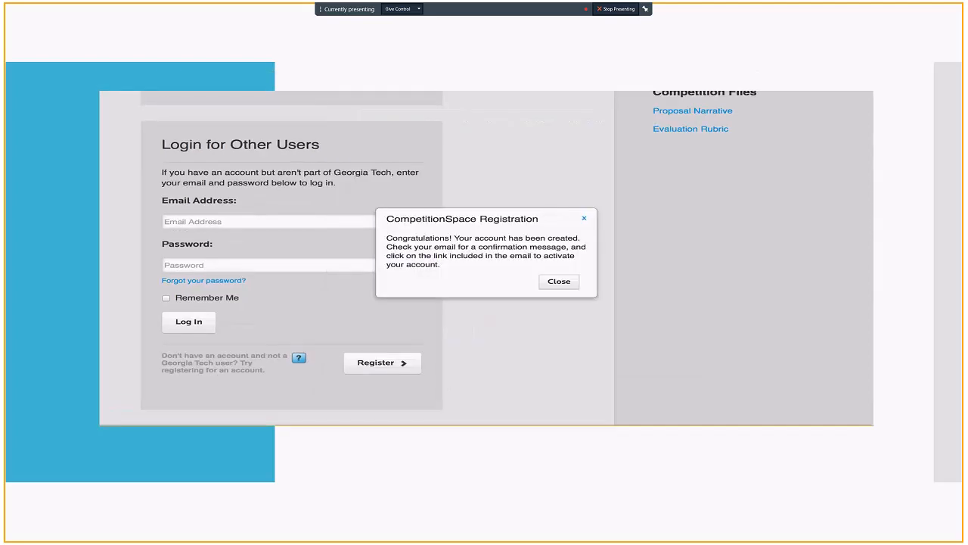
{"action": "left_click", "coordinate": [559, 280]}
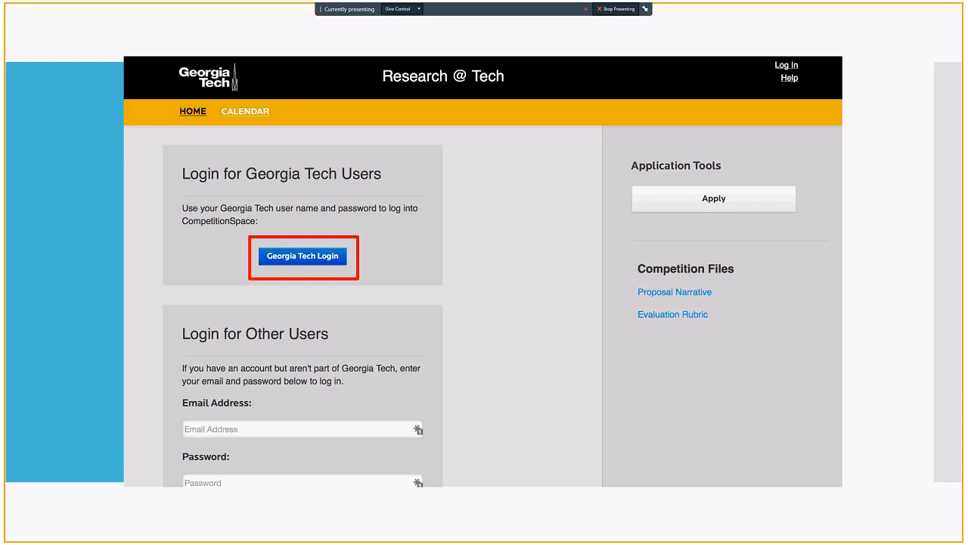
{"action": "left_click", "coordinate": [303, 256]}
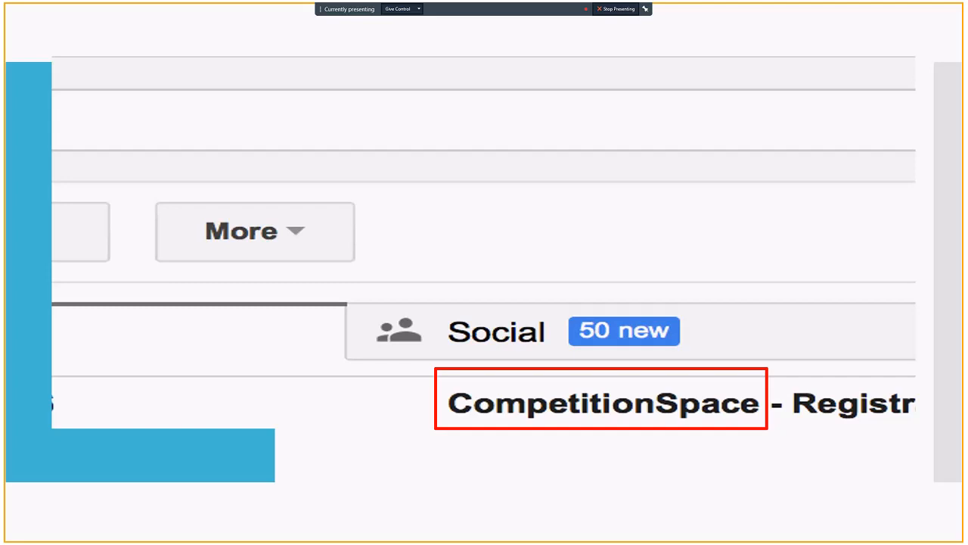
{"action": "left_click", "coordinate": [601, 399]}
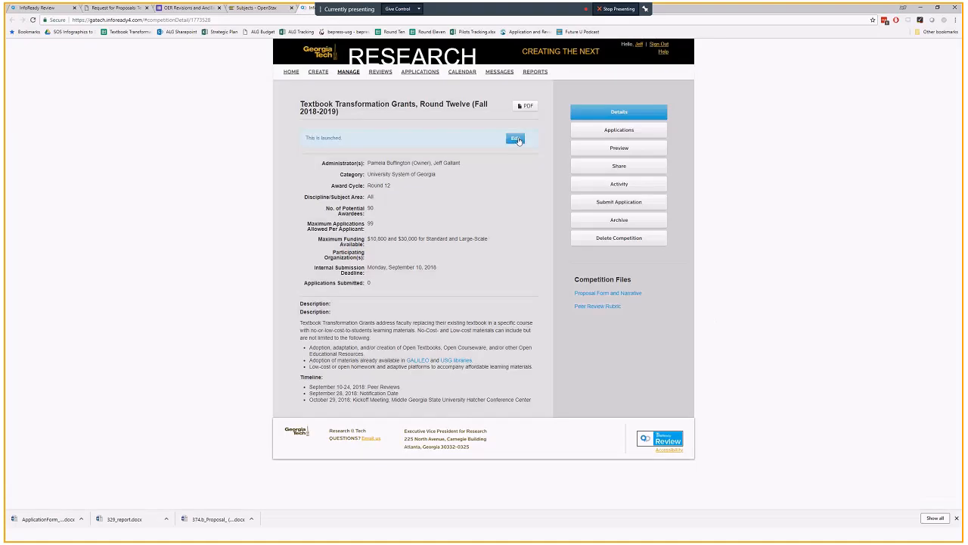
{"action": "mouse_move", "coordinate": [482, 143]}
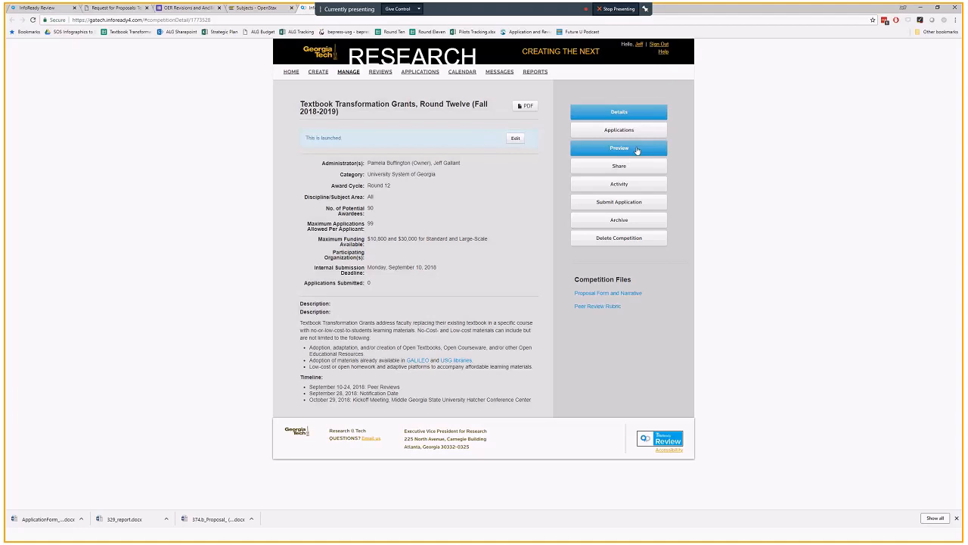
Preview the Round Twelve application form showing Personal Details and Proposal Details fields
{"action": "left_click", "coordinate": [619, 148]}
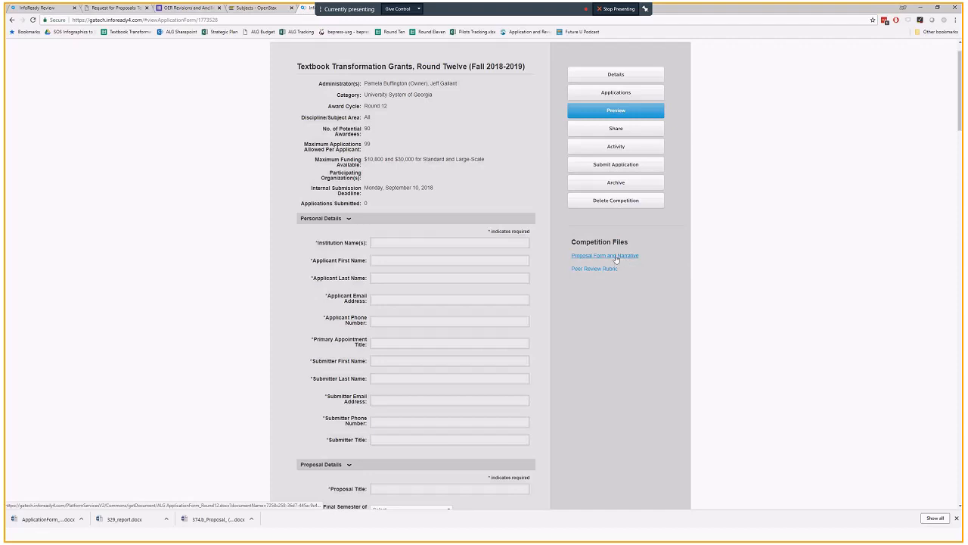
{"action": "mouse_move", "coordinate": [593, 269]}
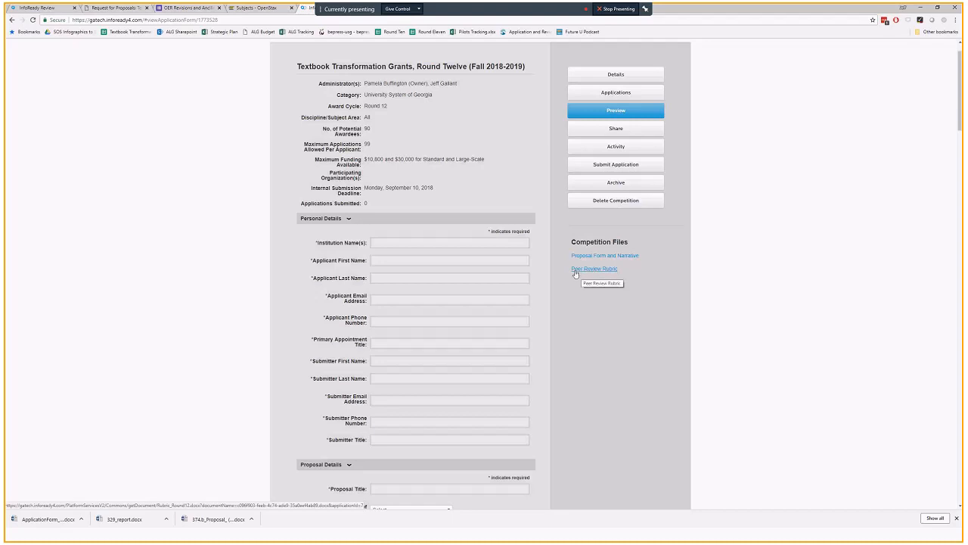
{"action": "scroll", "scroll_direction": "down", "scroll_amount": 3}
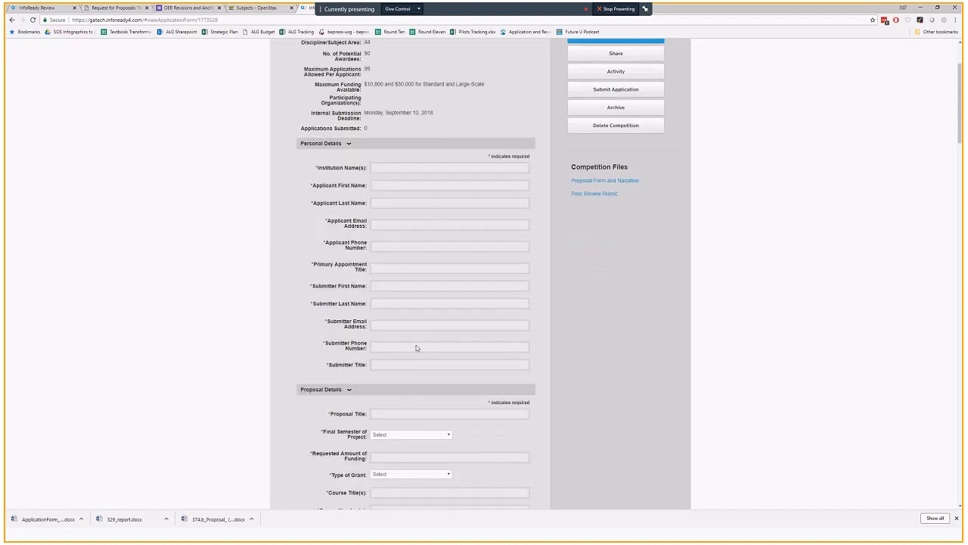
{"action": "scroll", "scroll_direction": "down", "scroll_amount": 3}
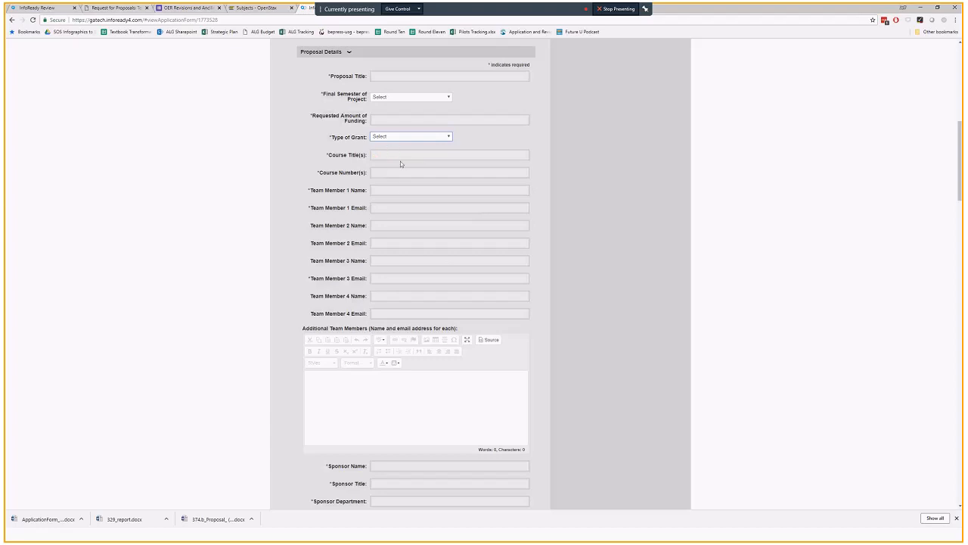
{"action": "mouse_move", "coordinate": [396, 167]}
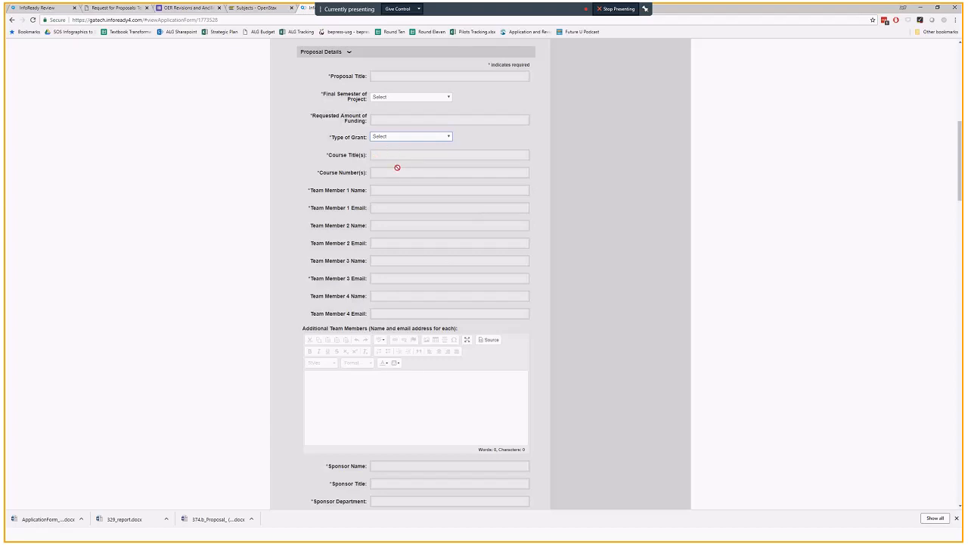
{"action": "mouse_move", "coordinate": [374, 187]}
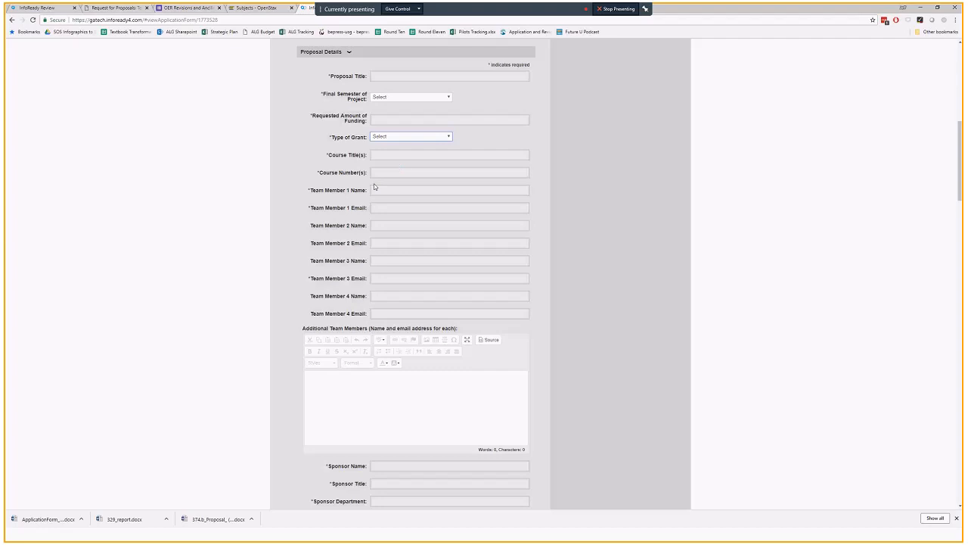
{"action": "scroll", "scroll_direction": "down", "scroll_amount": 3}
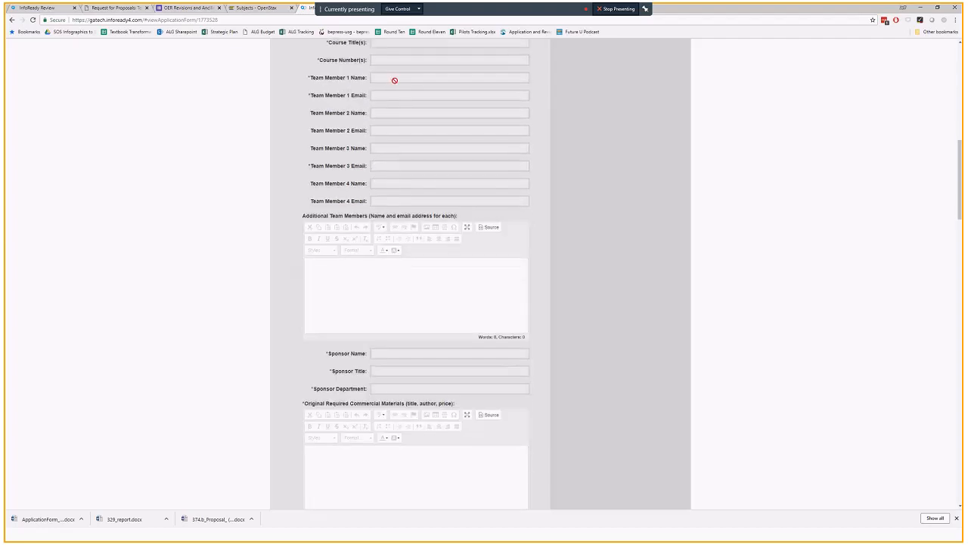
{"action": "mouse_move", "coordinate": [402, 200]}
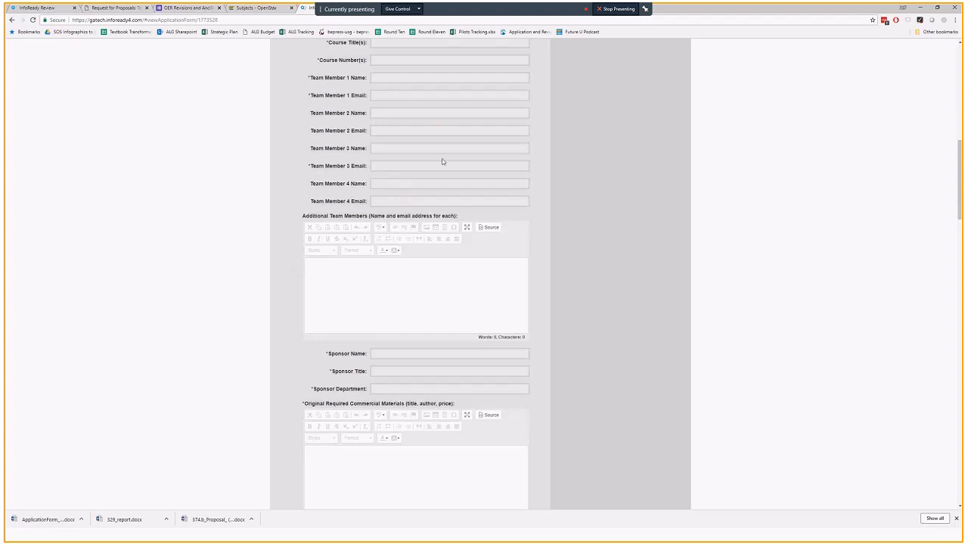
{"action": "mouse_move", "coordinate": [457, 251]}
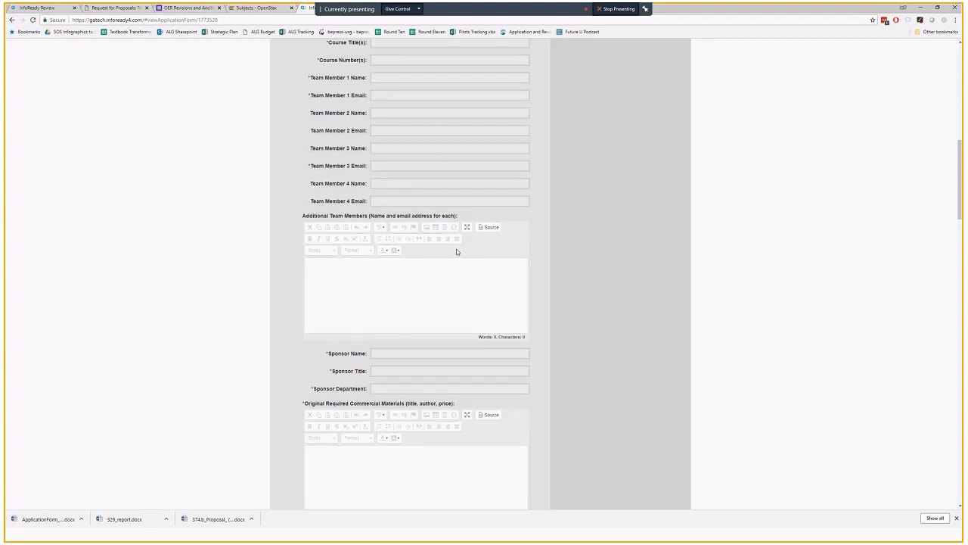
{"action": "mouse_move", "coordinate": [384, 273]}
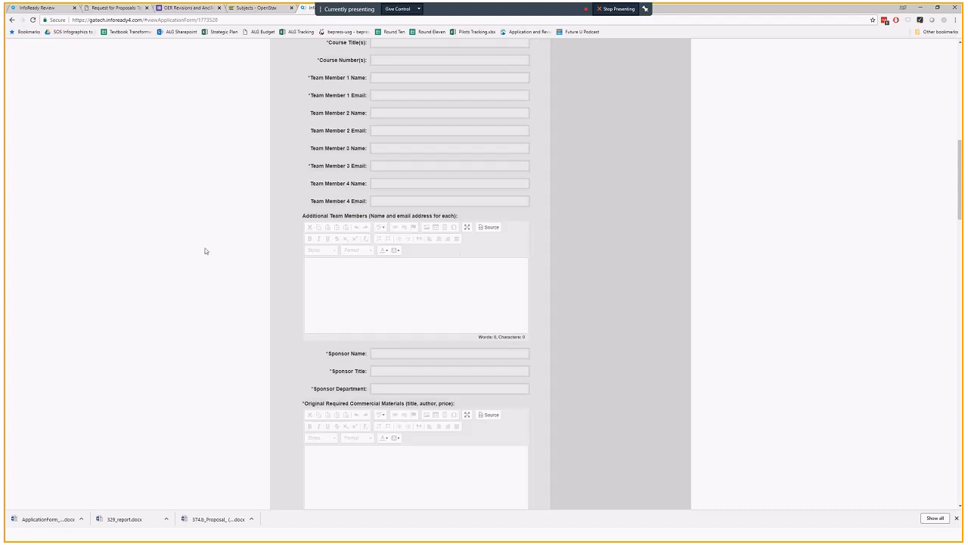
{"action": "scroll", "scroll_direction": "down", "scroll_amount": 3}
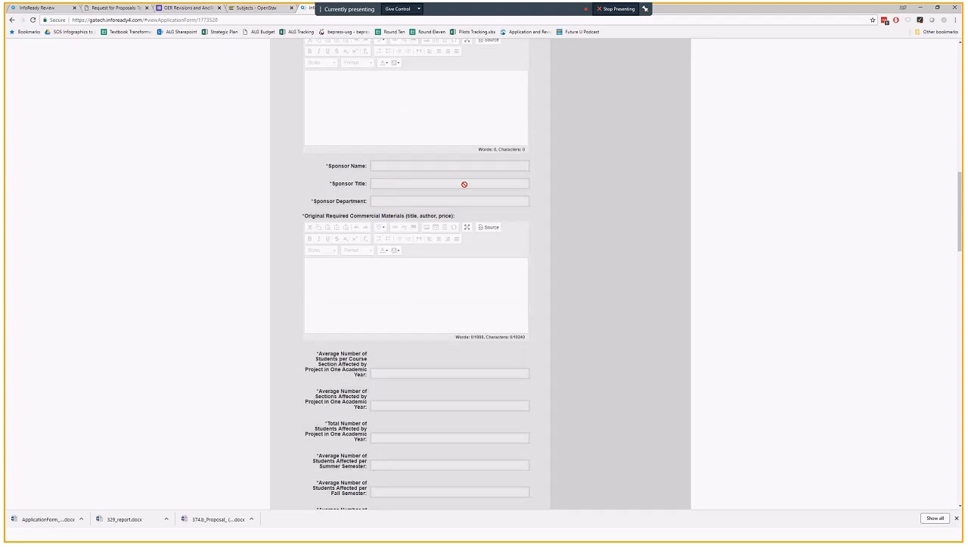
{"action": "mouse_move", "coordinate": [386, 297]}
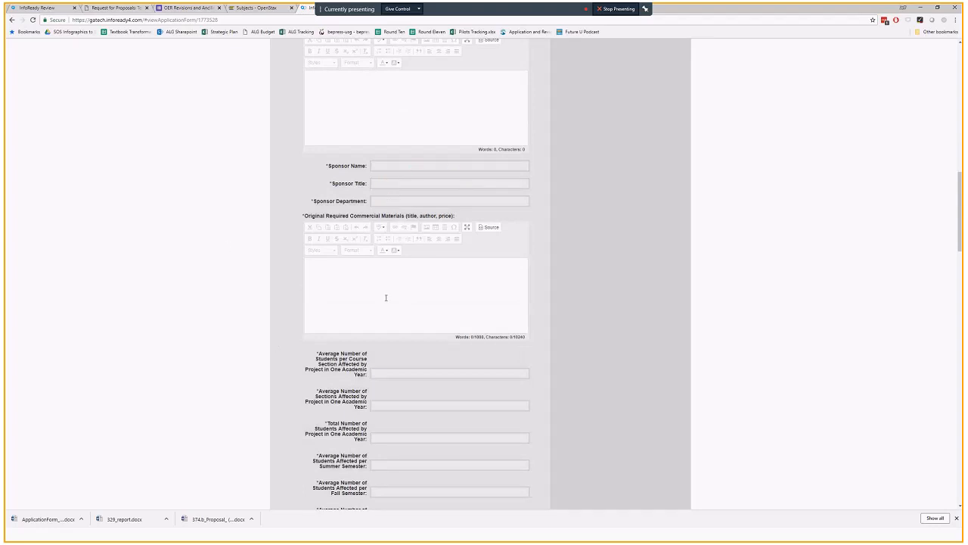
{"action": "mouse_move", "coordinate": [433, 279]}
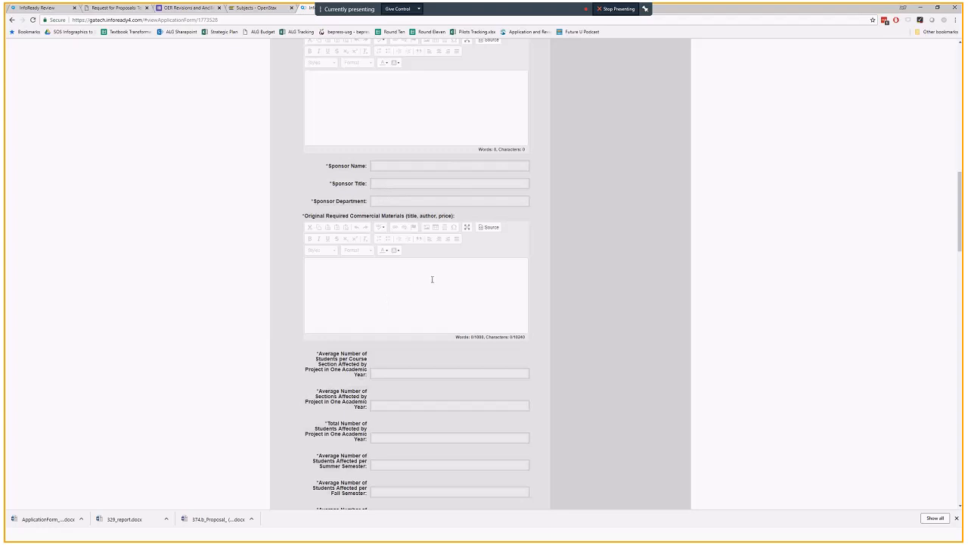
{"action": "scroll", "scroll_direction": "down", "scroll_amount": 3}
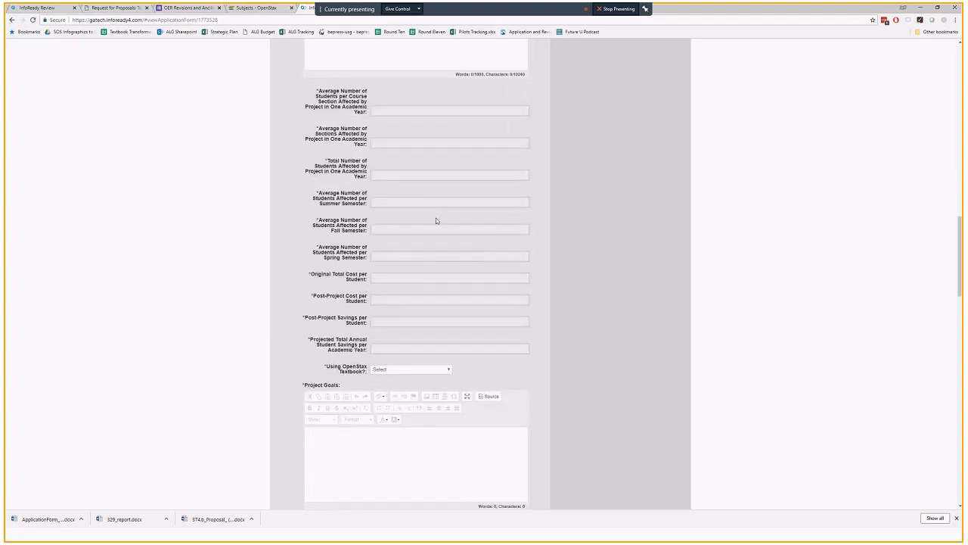
{"action": "mouse_move", "coordinate": [423, 360]}
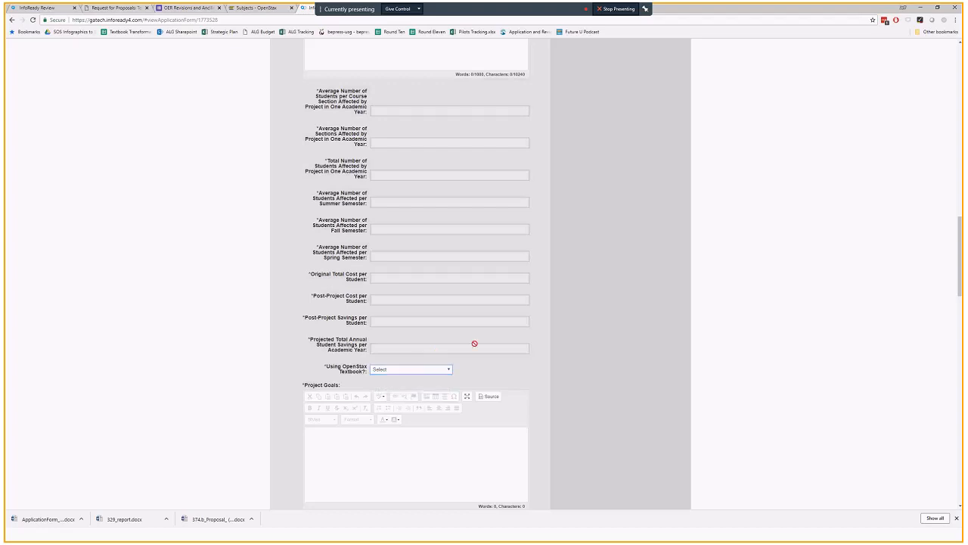
{"action": "scroll", "scroll_direction": "down", "scroll_amount": 3}
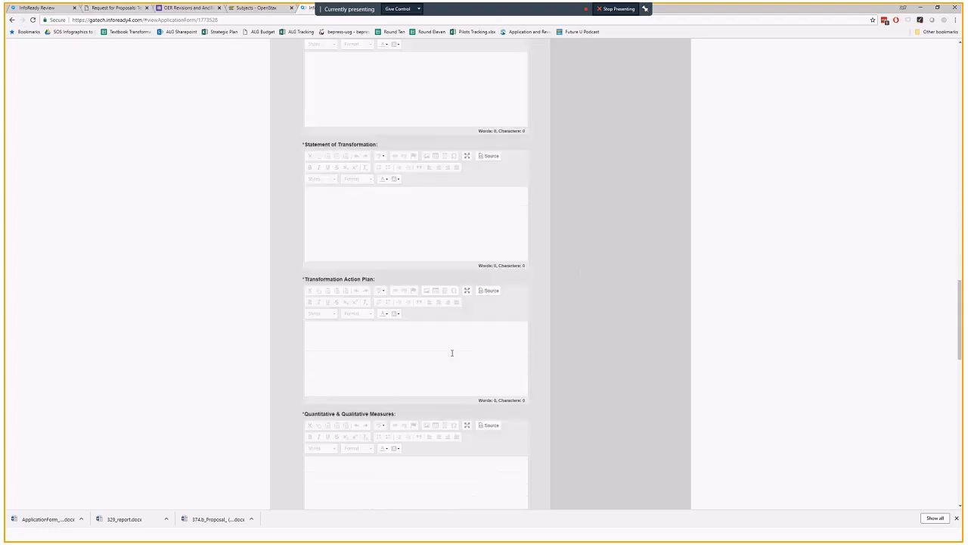
{"action": "scroll", "scroll_direction": "down", "scroll_amount": 3}
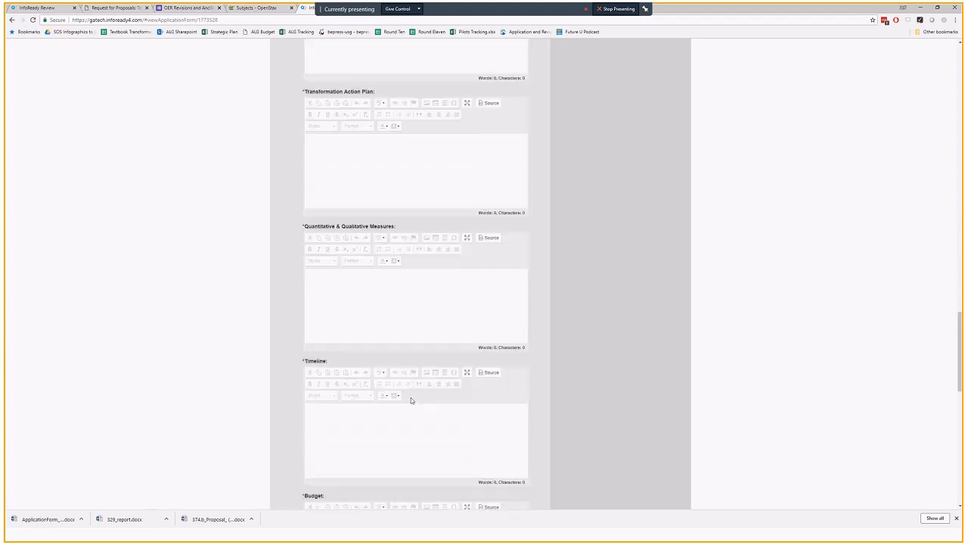
{"action": "scroll", "scroll_direction": "down", "scroll_amount": 3}
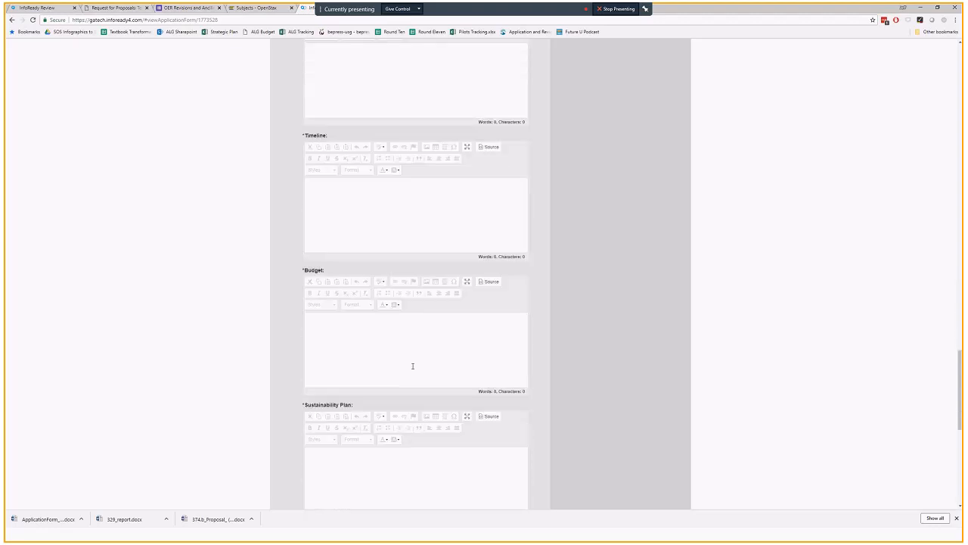
{"action": "scroll", "scroll_direction": "down", "scroll_amount": 3}
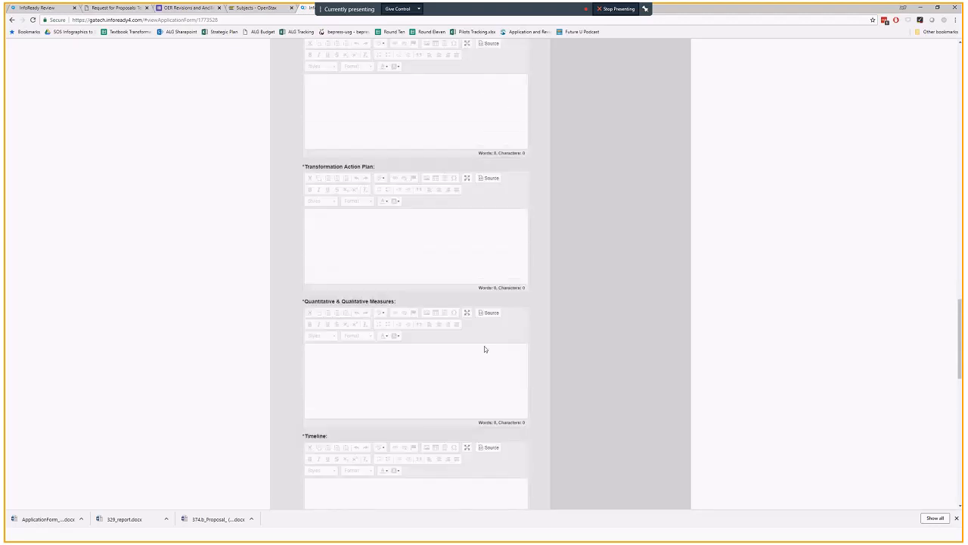
{"action": "scroll", "scroll_direction": "up", "scroll_amount": 3}
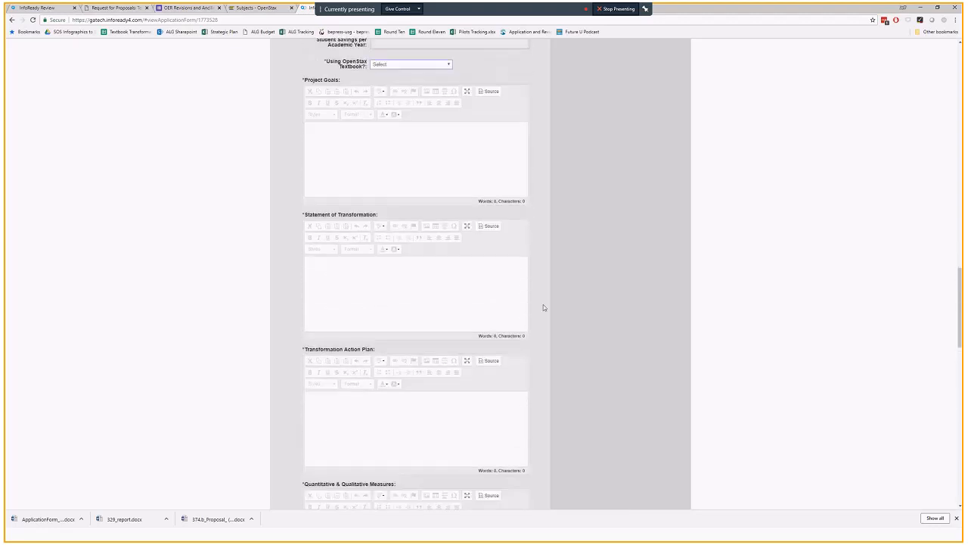
{"action": "scroll", "scroll_direction": "down", "scroll_amount": 3}
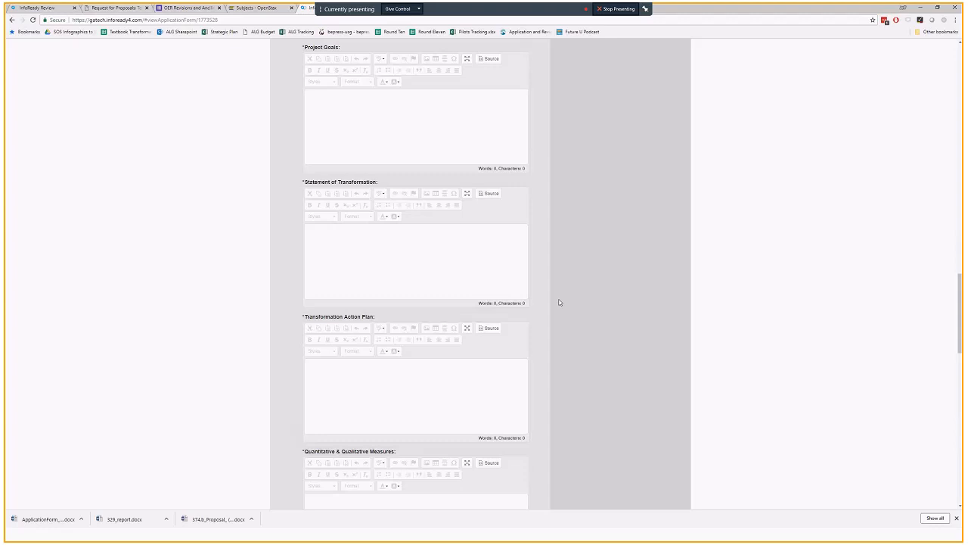
{"action": "scroll", "scroll_direction": "up", "scroll_amount": 3}
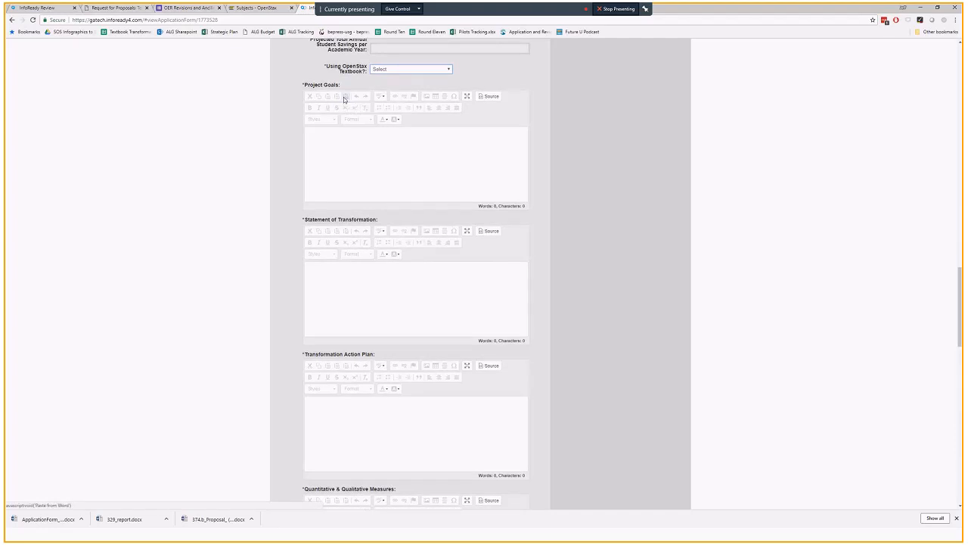
{"action": "mouse_move", "coordinate": [347, 96]}
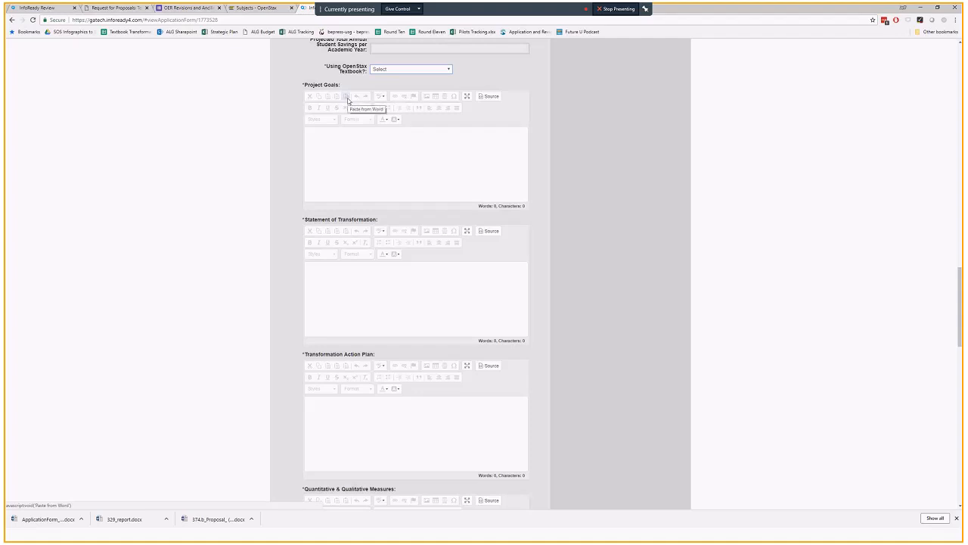
{"action": "scroll", "scroll_direction": "down", "scroll_amount": 3}
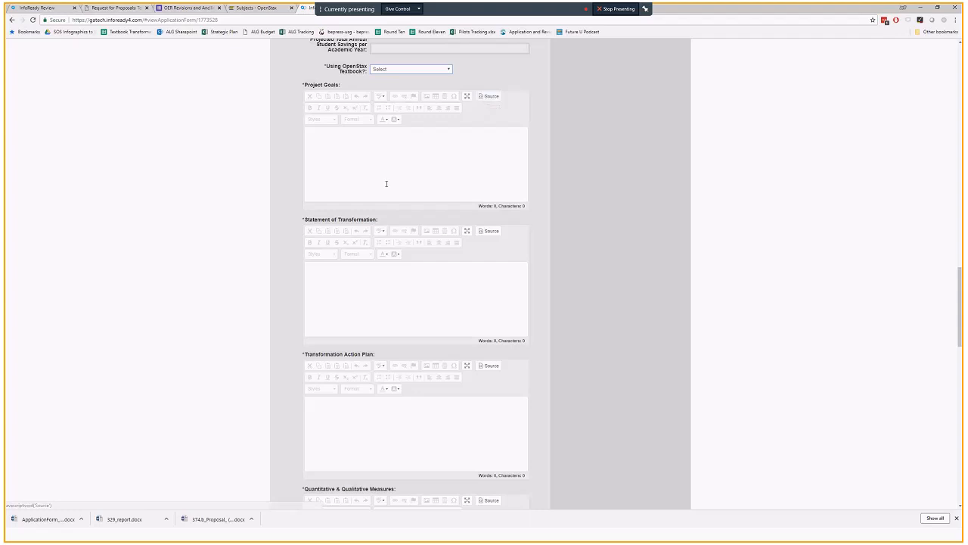
{"action": "scroll", "scroll_direction": "down", "scroll_amount": 3}
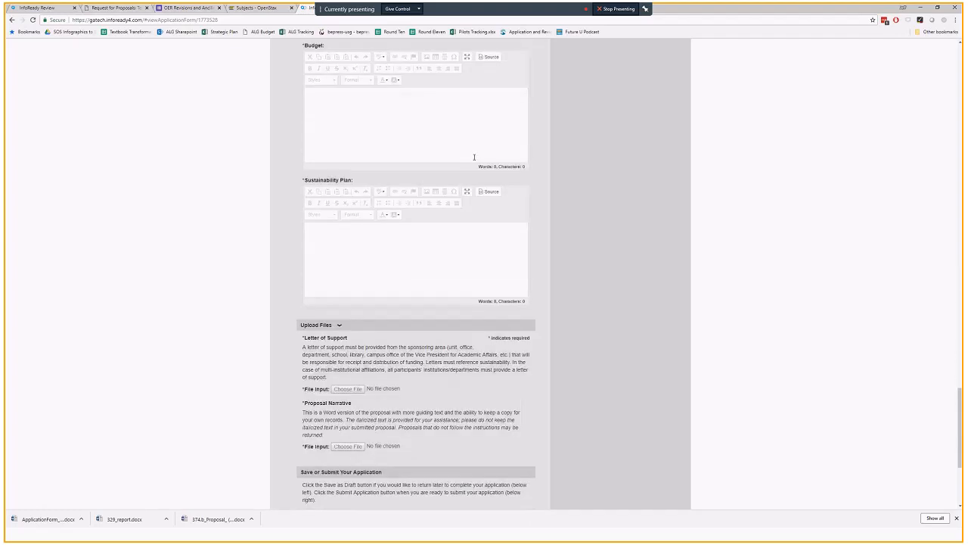
{"action": "scroll", "scroll_direction": "down", "scroll_amount": 3}
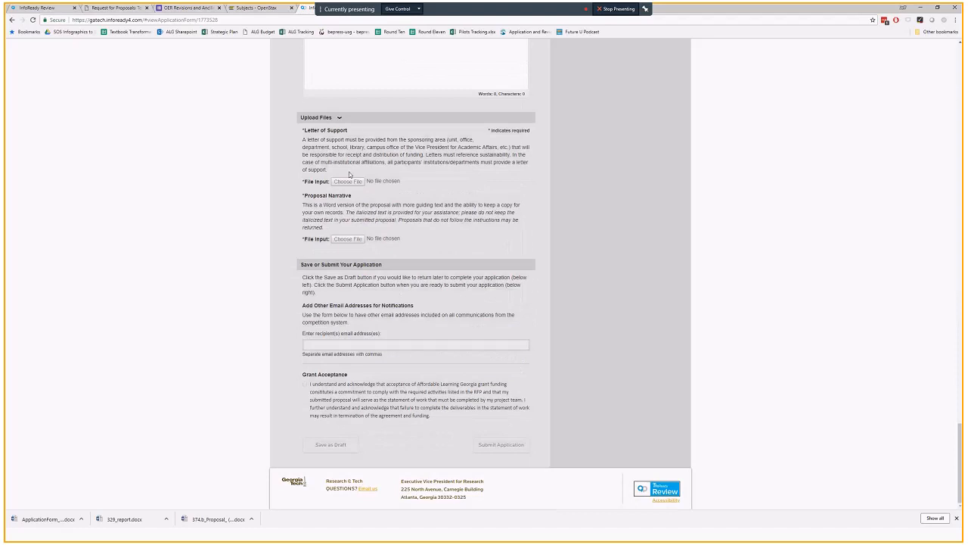
{"action": "mouse_move", "coordinate": [336, 248]}
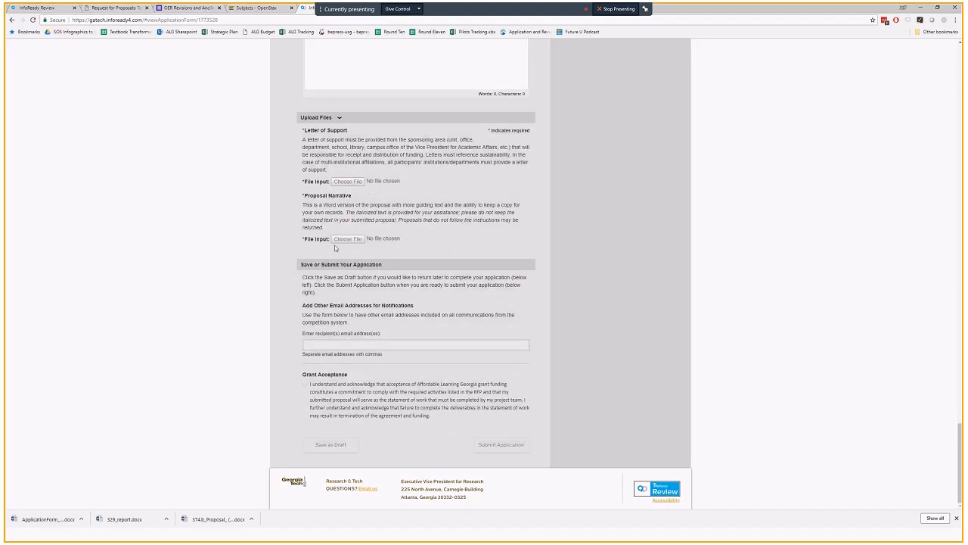
{"action": "mouse_move", "coordinate": [348, 239]}
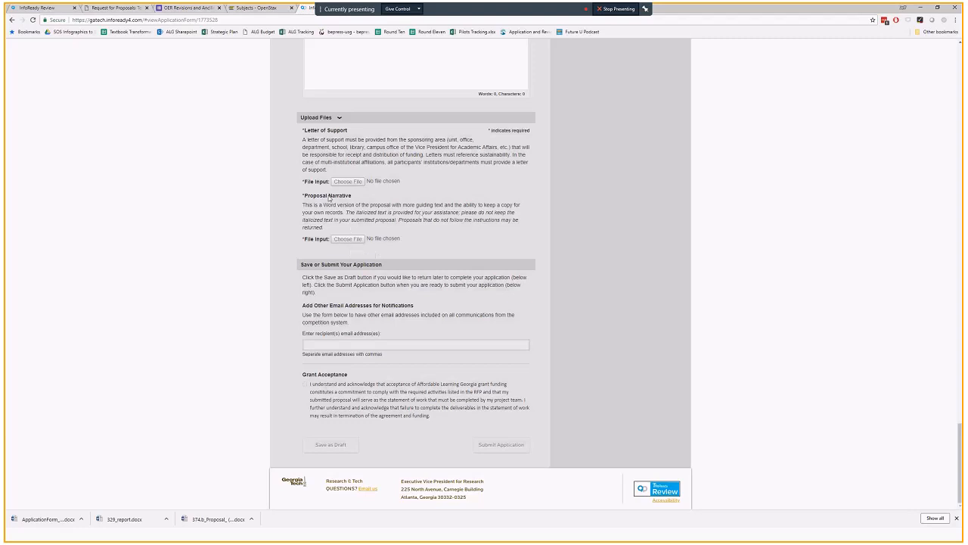
{"action": "mouse_move", "coordinate": [469, 339]}
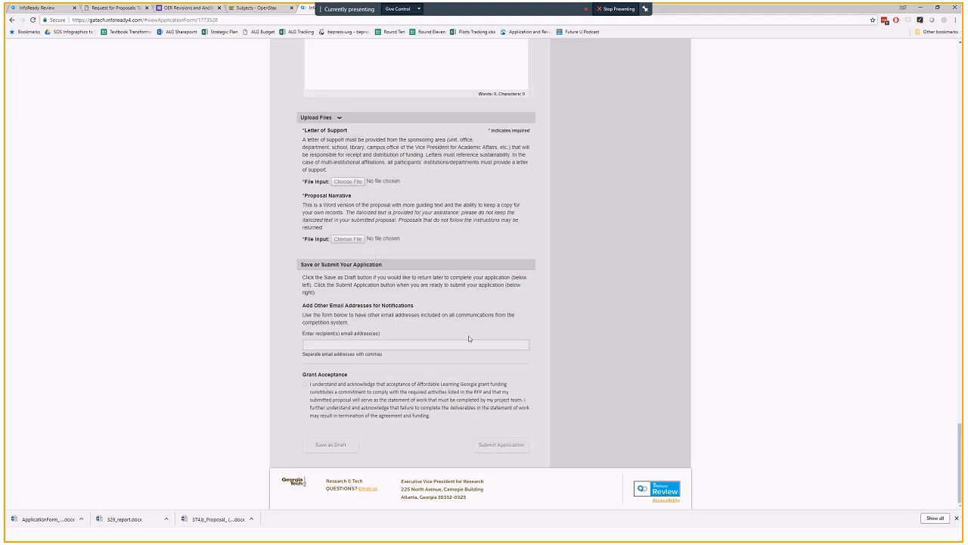
{"action": "mouse_move", "coordinate": [468, 343]}
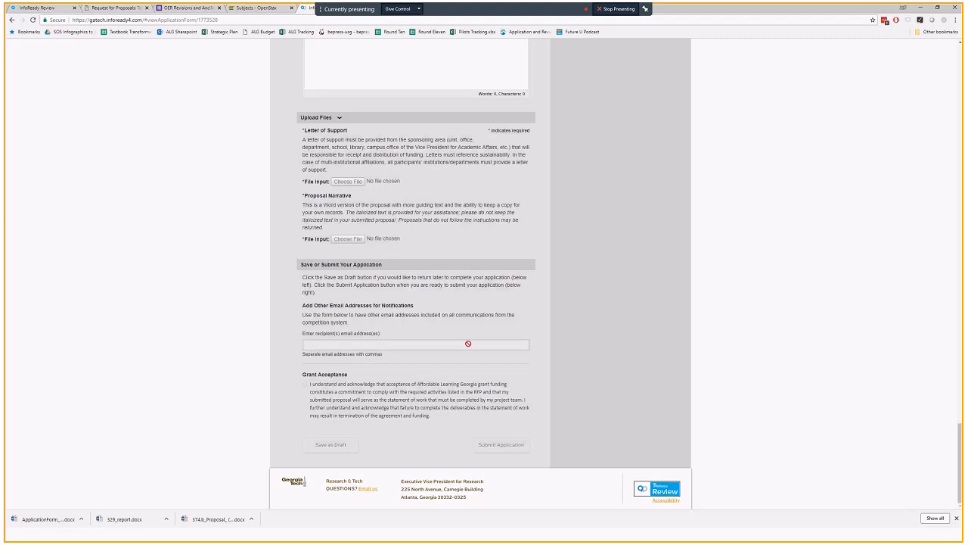
{"action": "mouse_move", "coordinate": [590, 342]}
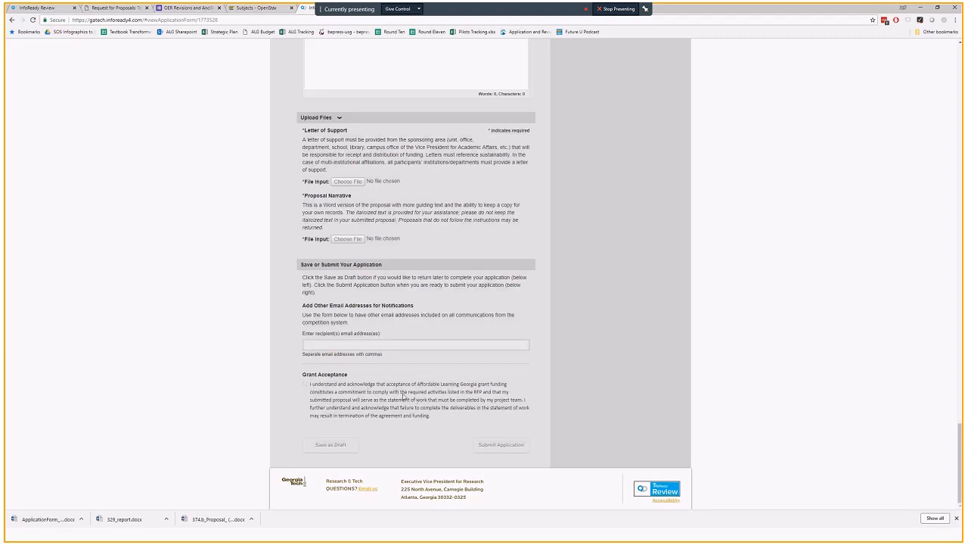
{"action": "mouse_move", "coordinate": [523, 393]}
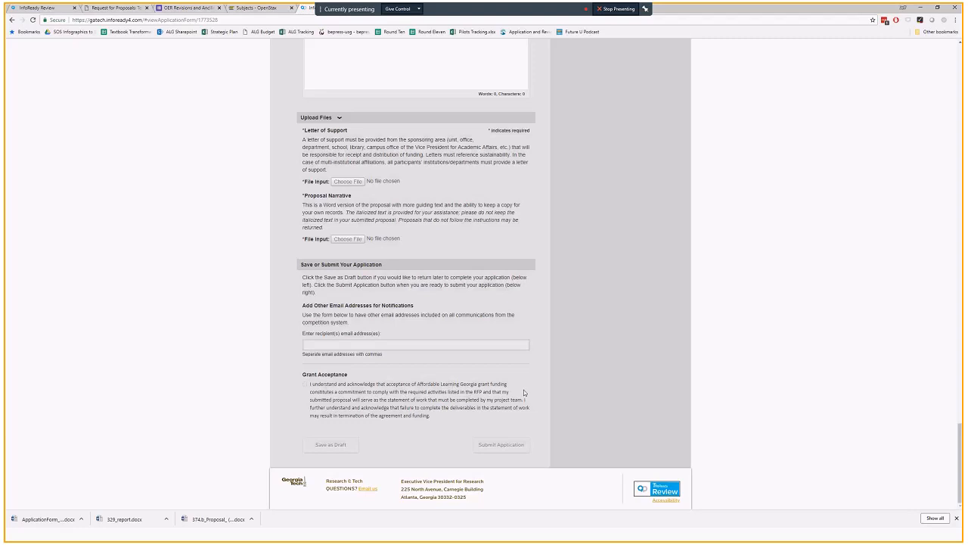
{"action": "mouse_move", "coordinate": [381, 387]}
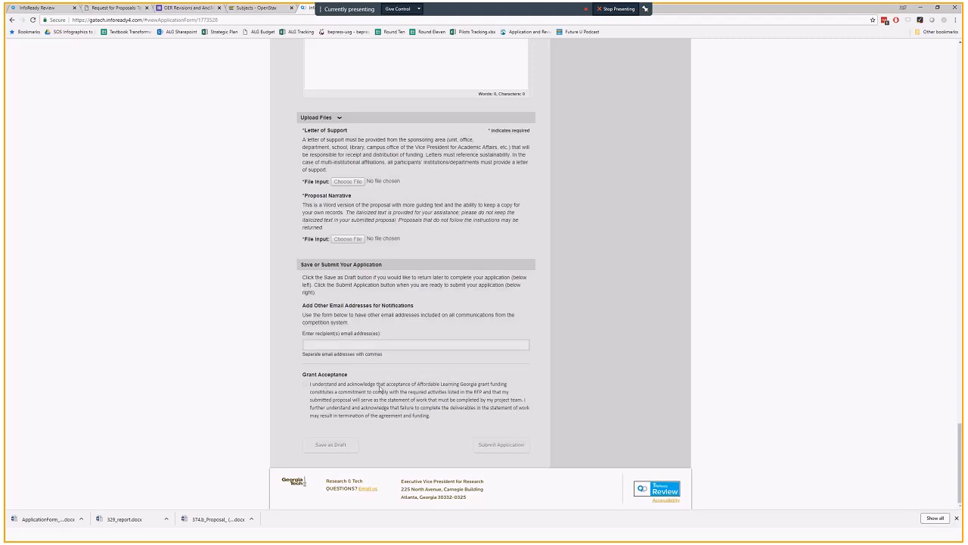
{"action": "mouse_move", "coordinate": [513, 412]}
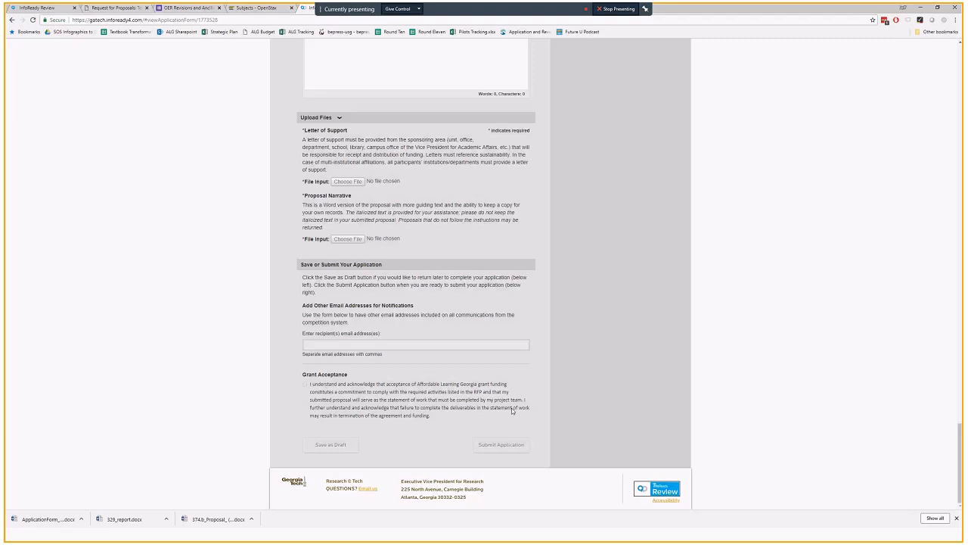
{"action": "mouse_move", "coordinate": [448, 411]}
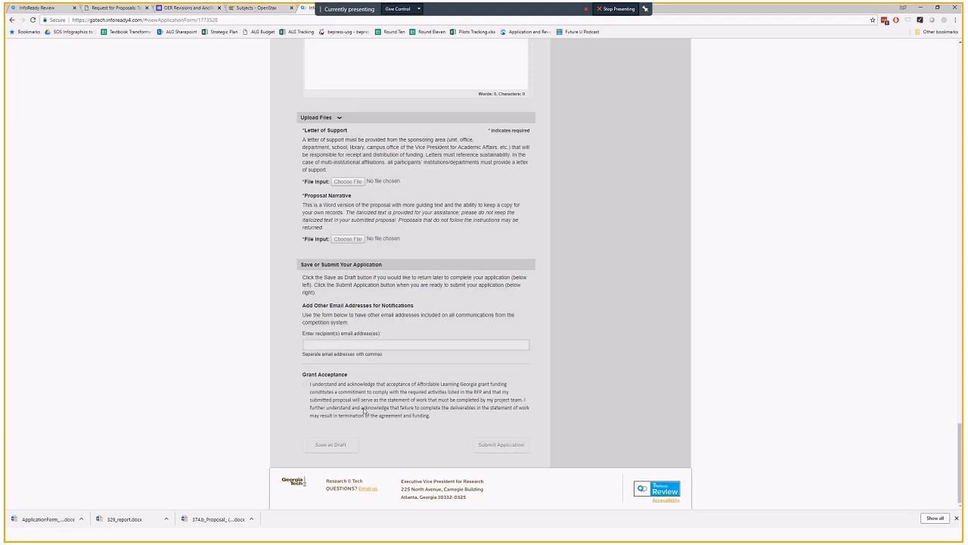
{"action": "mouse_move", "coordinate": [456, 421]}
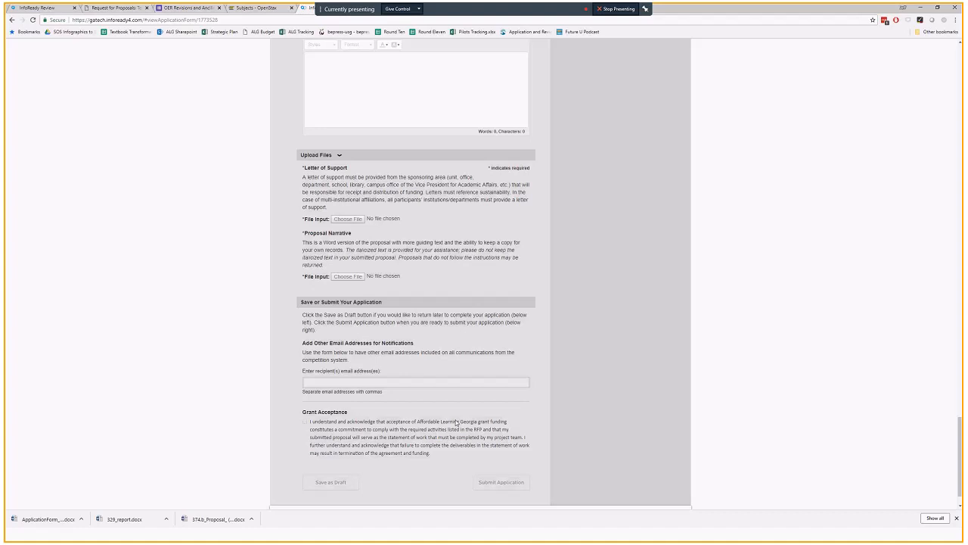
Scroll to the support-letter attachment, Grant Acceptance checkbox, and Save as Draft/Submit buttons
{"action": "scroll", "scroll_direction": "down", "scroll_amount": 3}
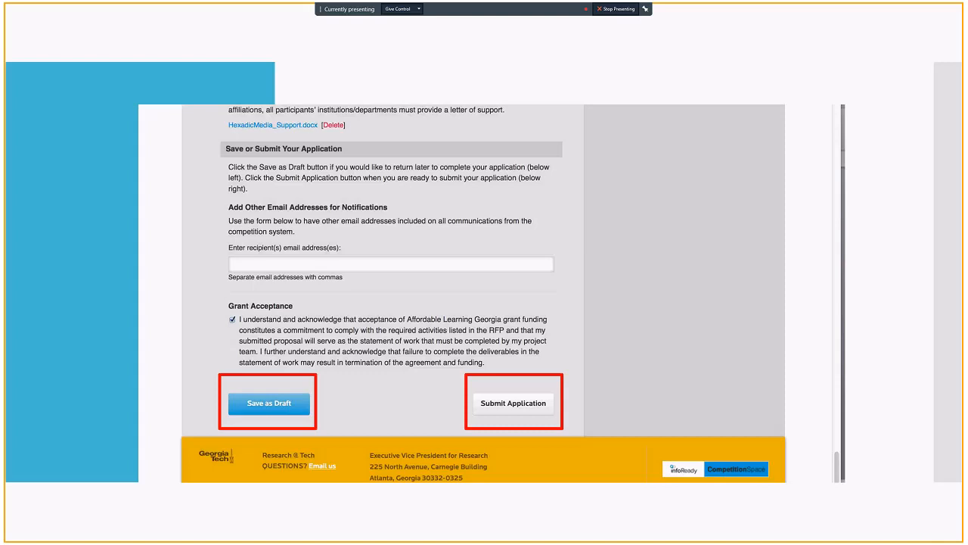
Submit the grant application and reopen the submitted form marked already submitted
{"action": "left_click", "coordinate": [513, 403]}
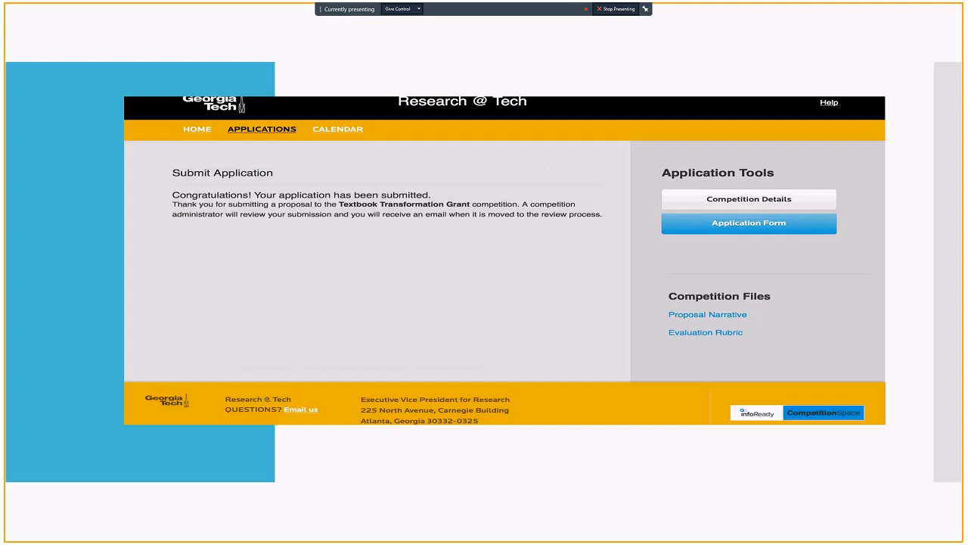
{"action": "left_click", "coordinate": [747, 222]}
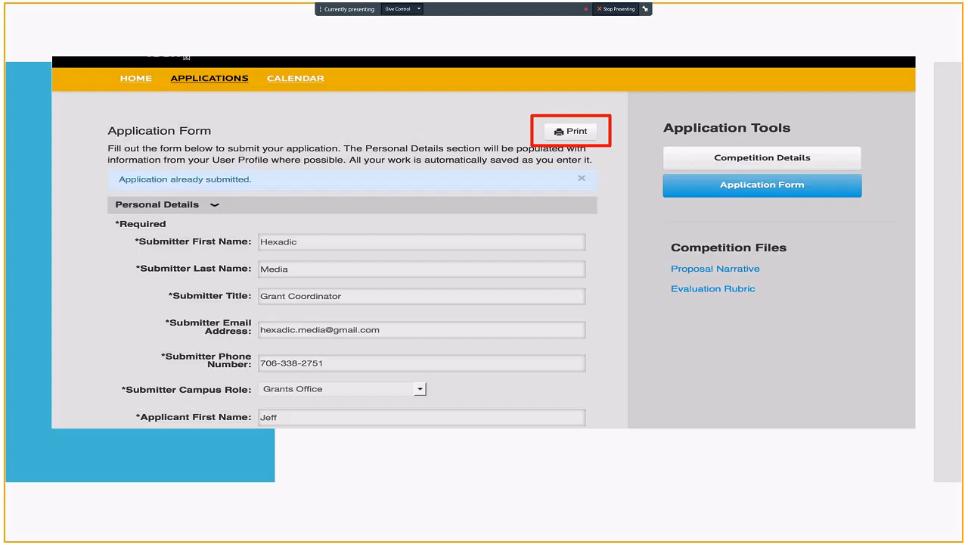
Print a copy of the submitted Textbook Transformation Grant application
{"action": "left_click", "coordinate": [572, 130]}
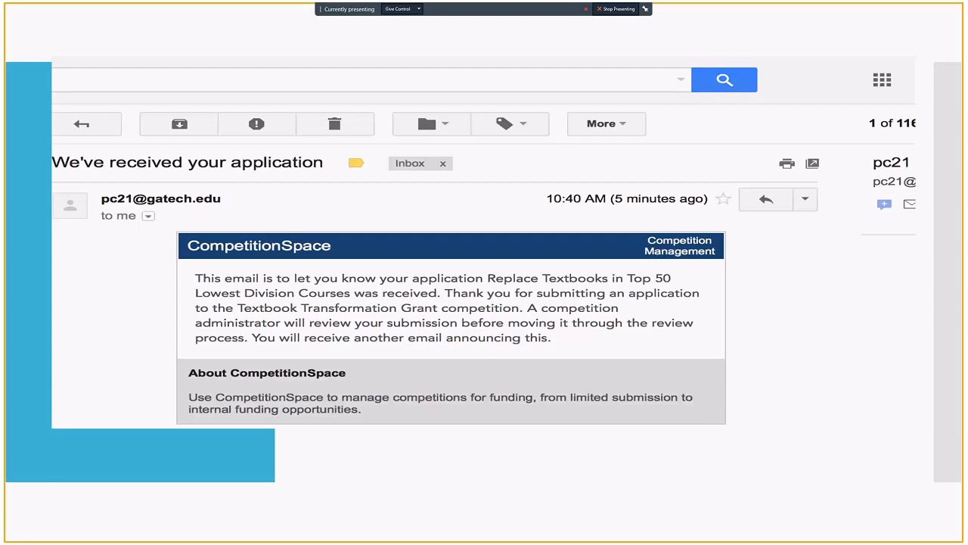
Return from the application-received email to the Gmail inbox list
{"action": "left_click", "coordinate": [81, 124]}
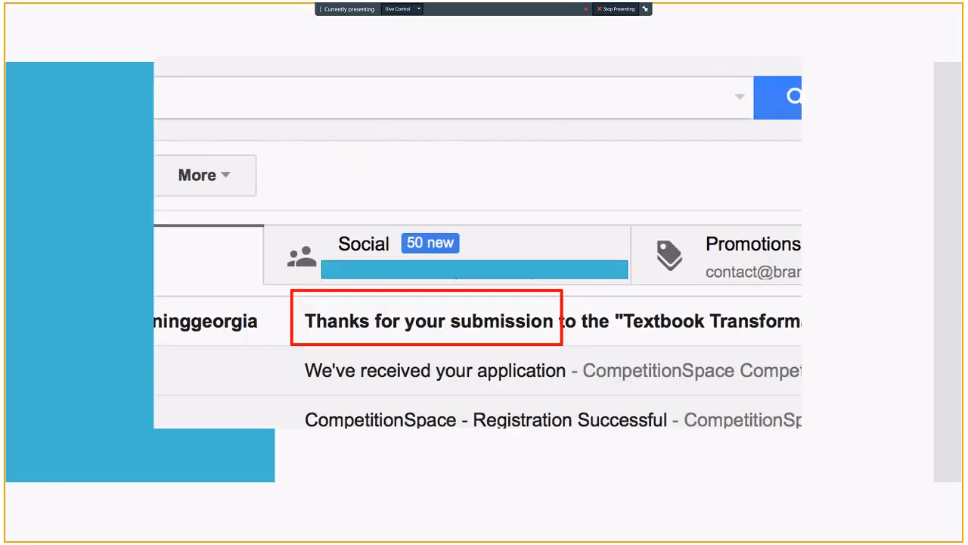
Read the 'Thanks for your submission' email saying the application was accepted and awaits committee decision
{"action": "left_click", "coordinate": [427, 321]}
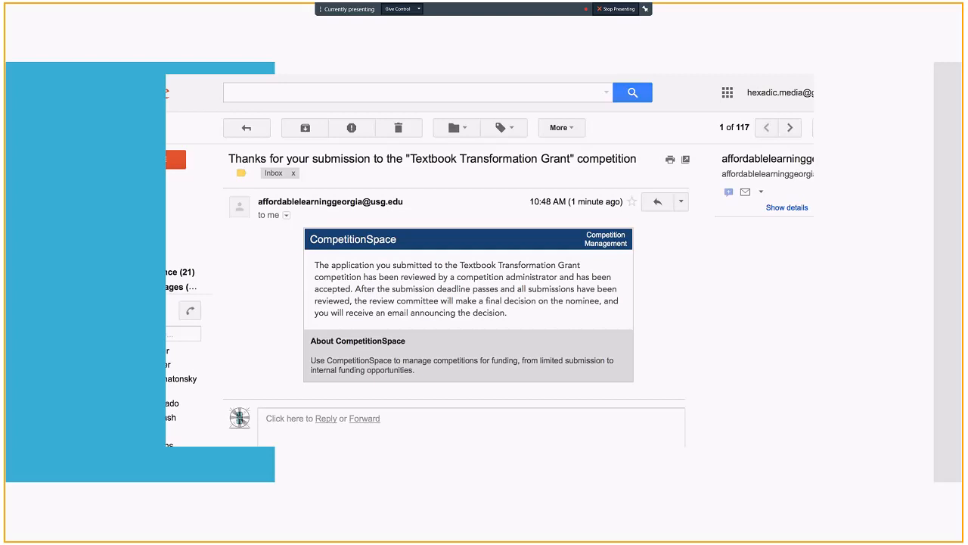
{"action": "mouse_move", "coordinate": [829, 338]}
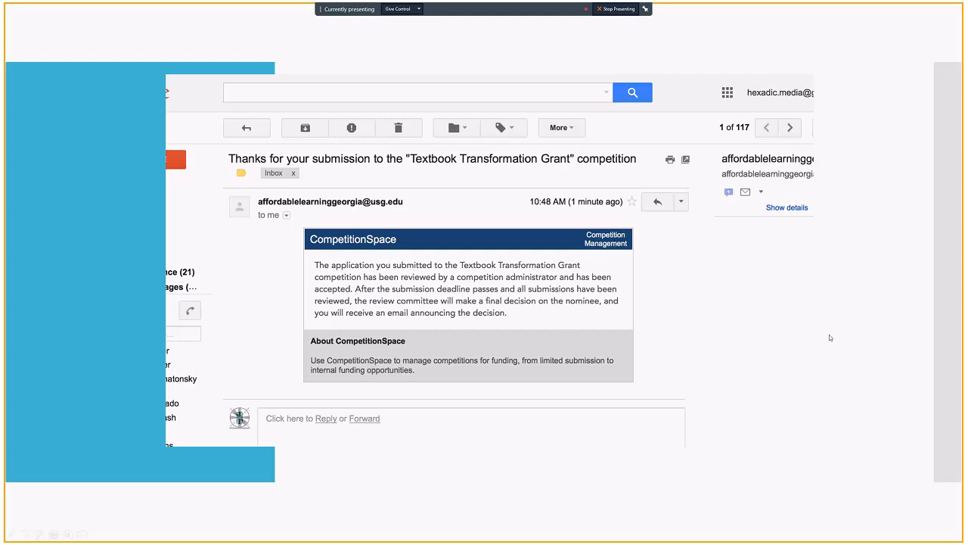